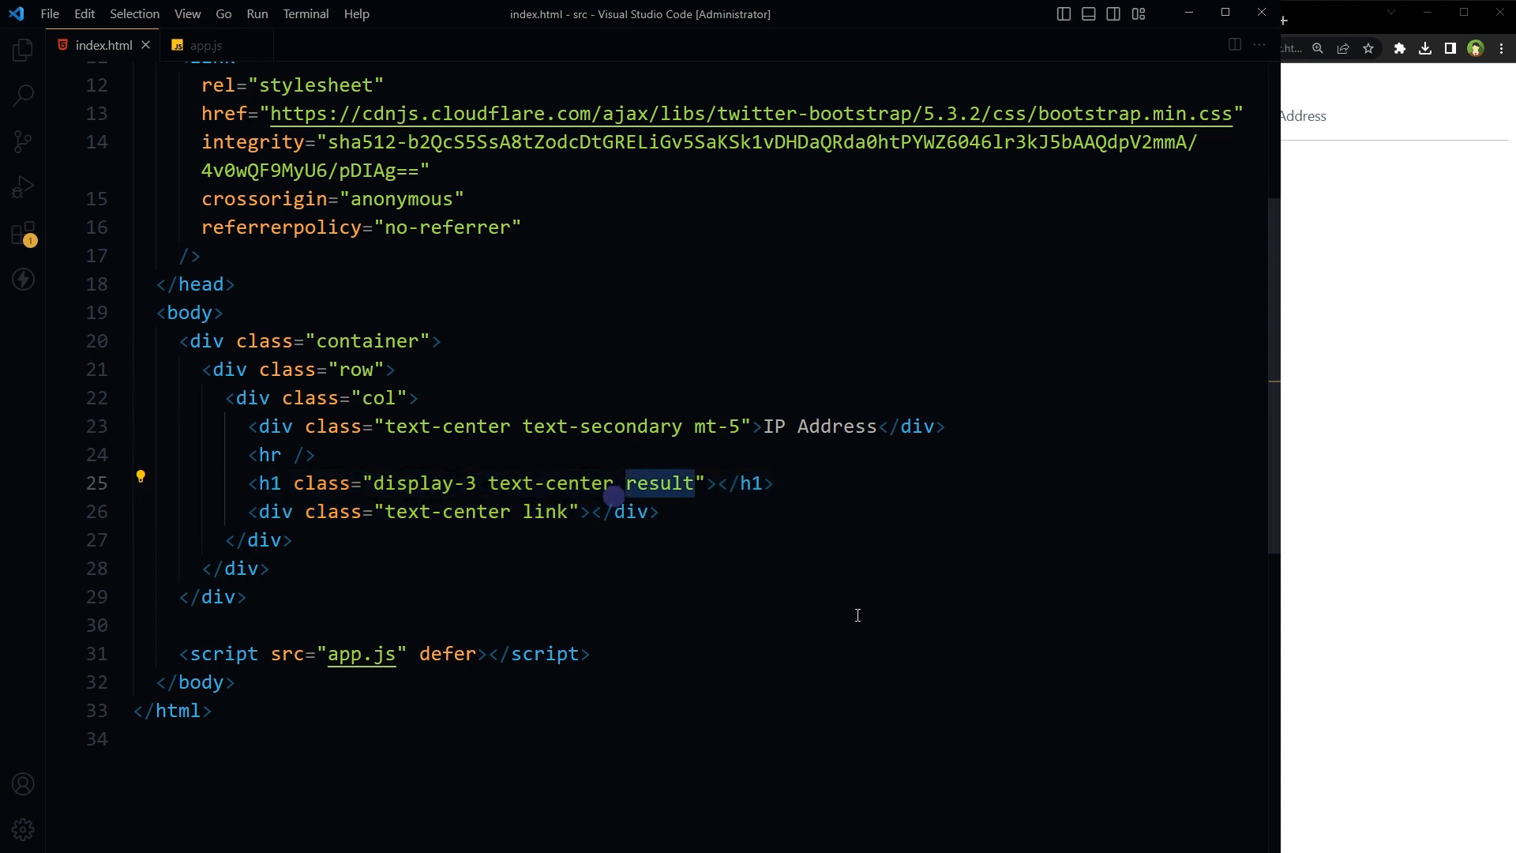
Step: Select the result class on the heading in index.html
double_click(546, 512)
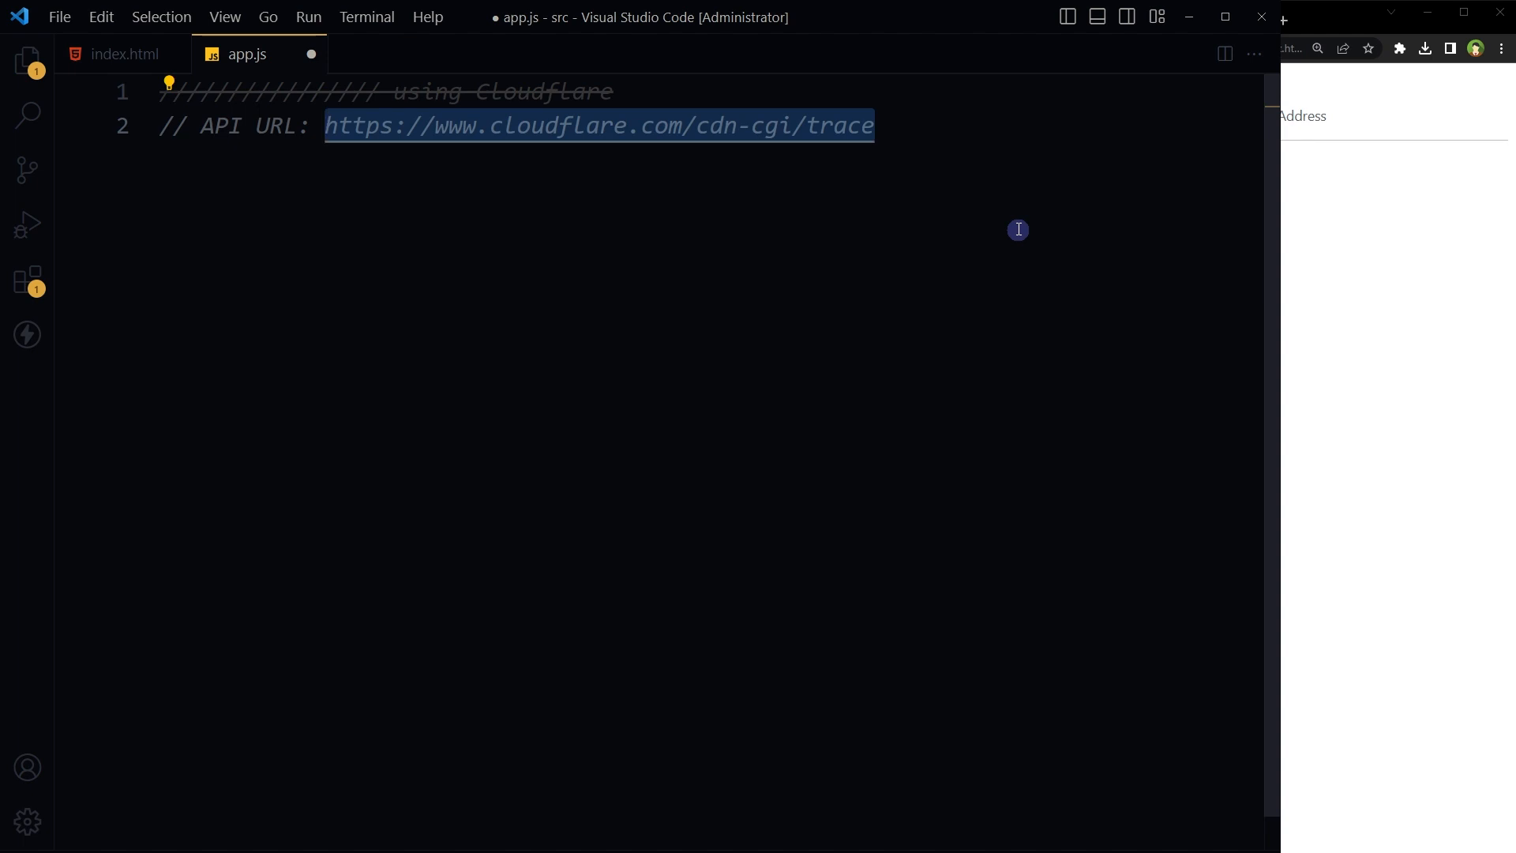
Step: Define an empty async getIPAddress arrow function and call getIPAddress() below it
text(const getIPAddress = async () => { };)
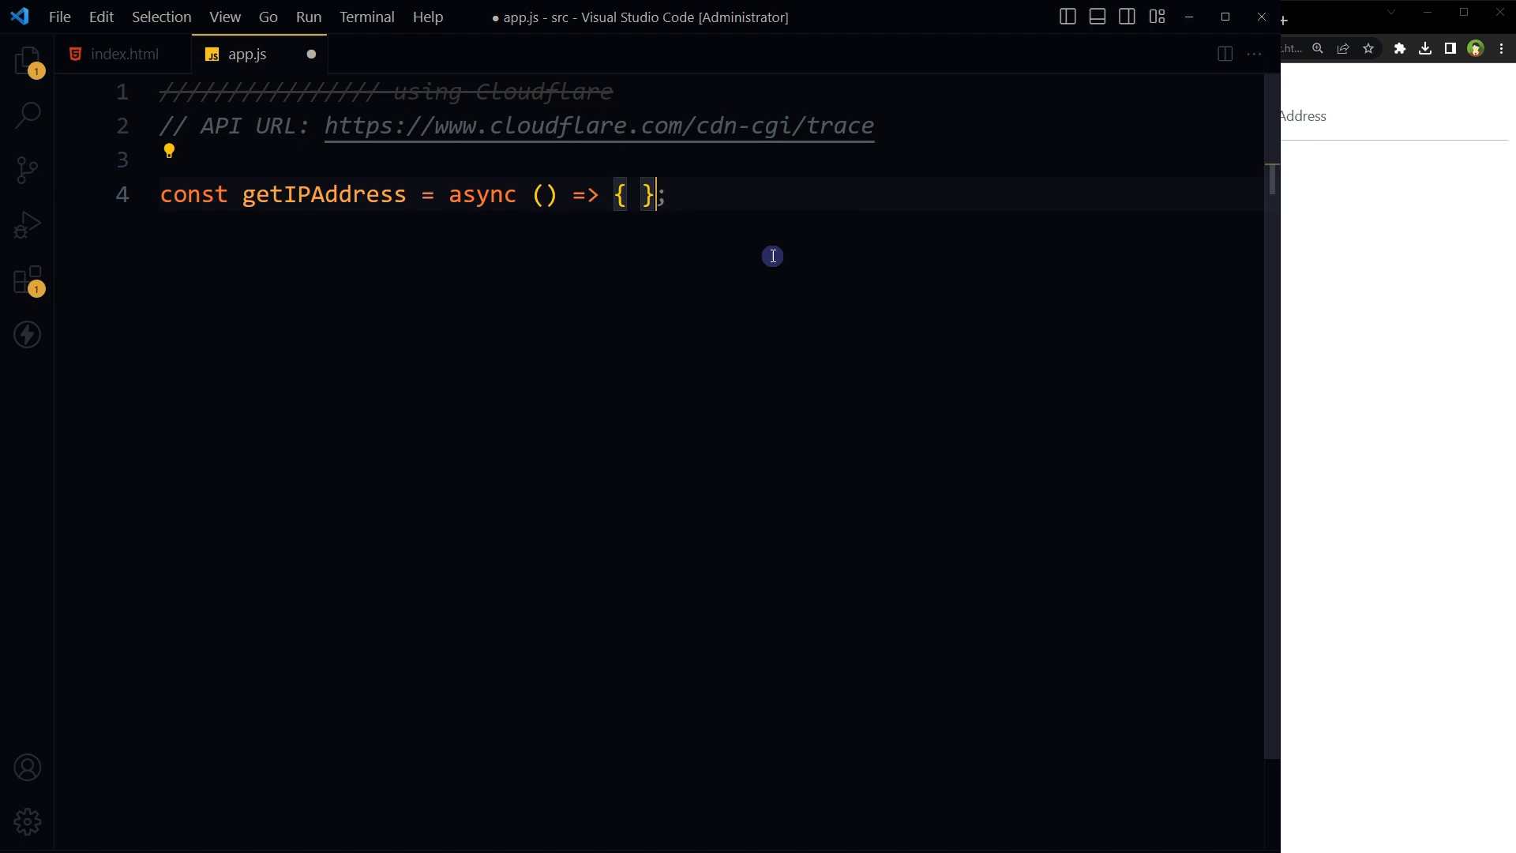
key(Enter)
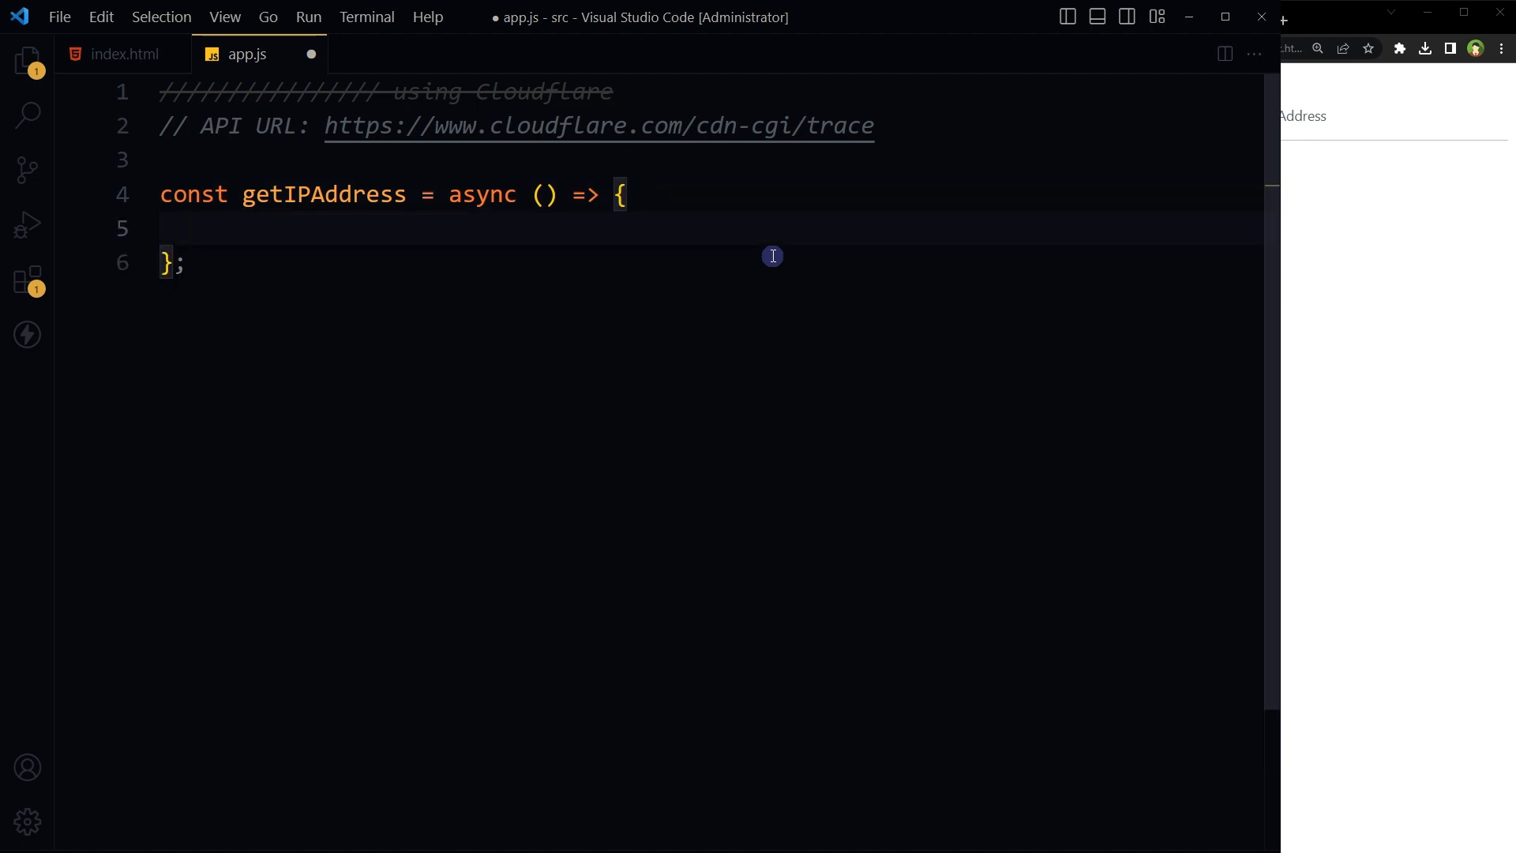
text(getIPAddress();)
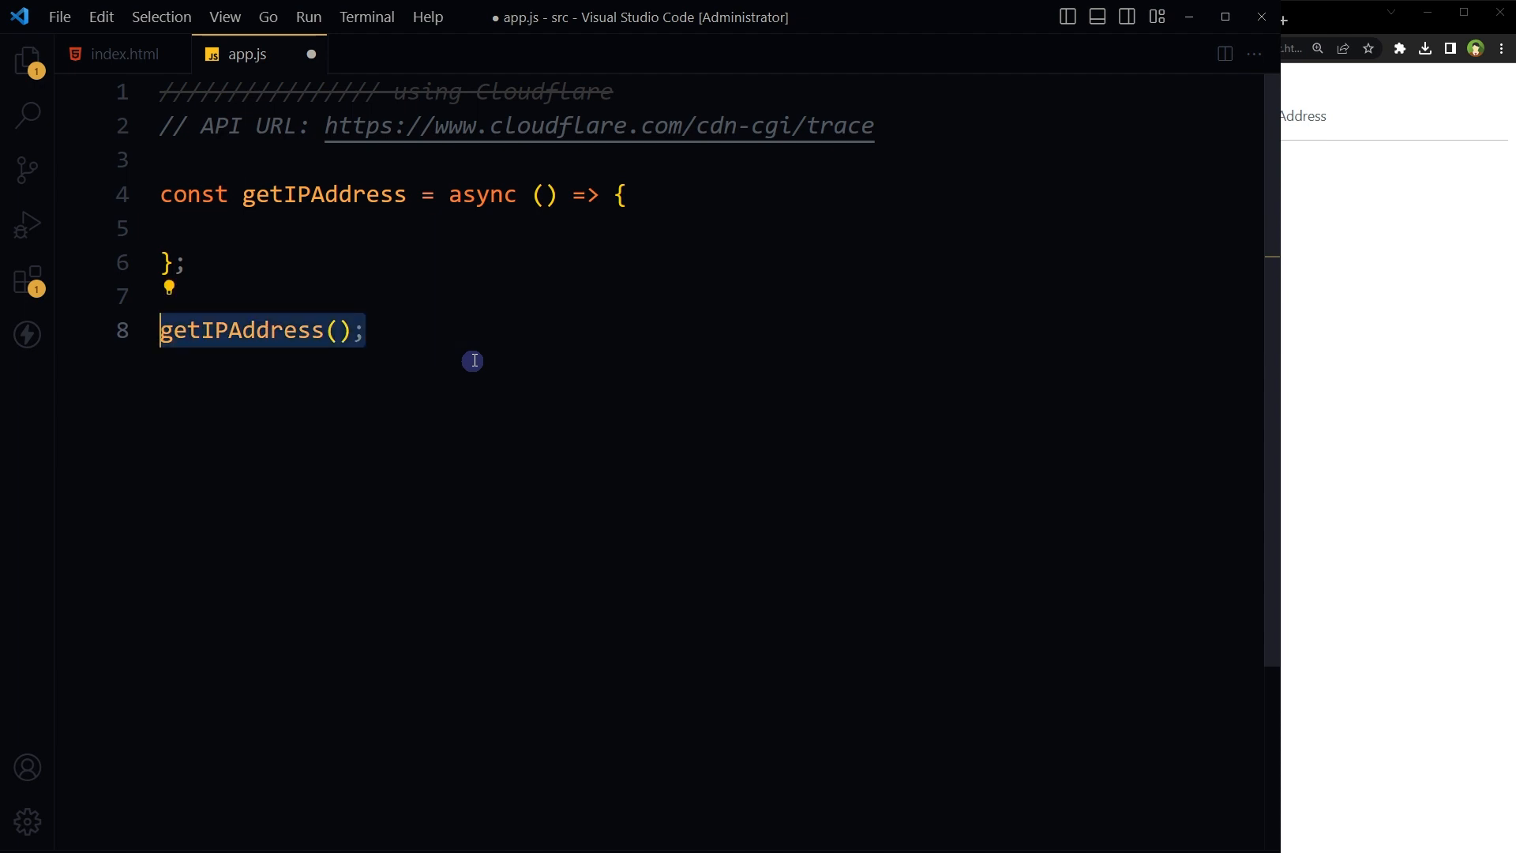
double_click(323, 194)
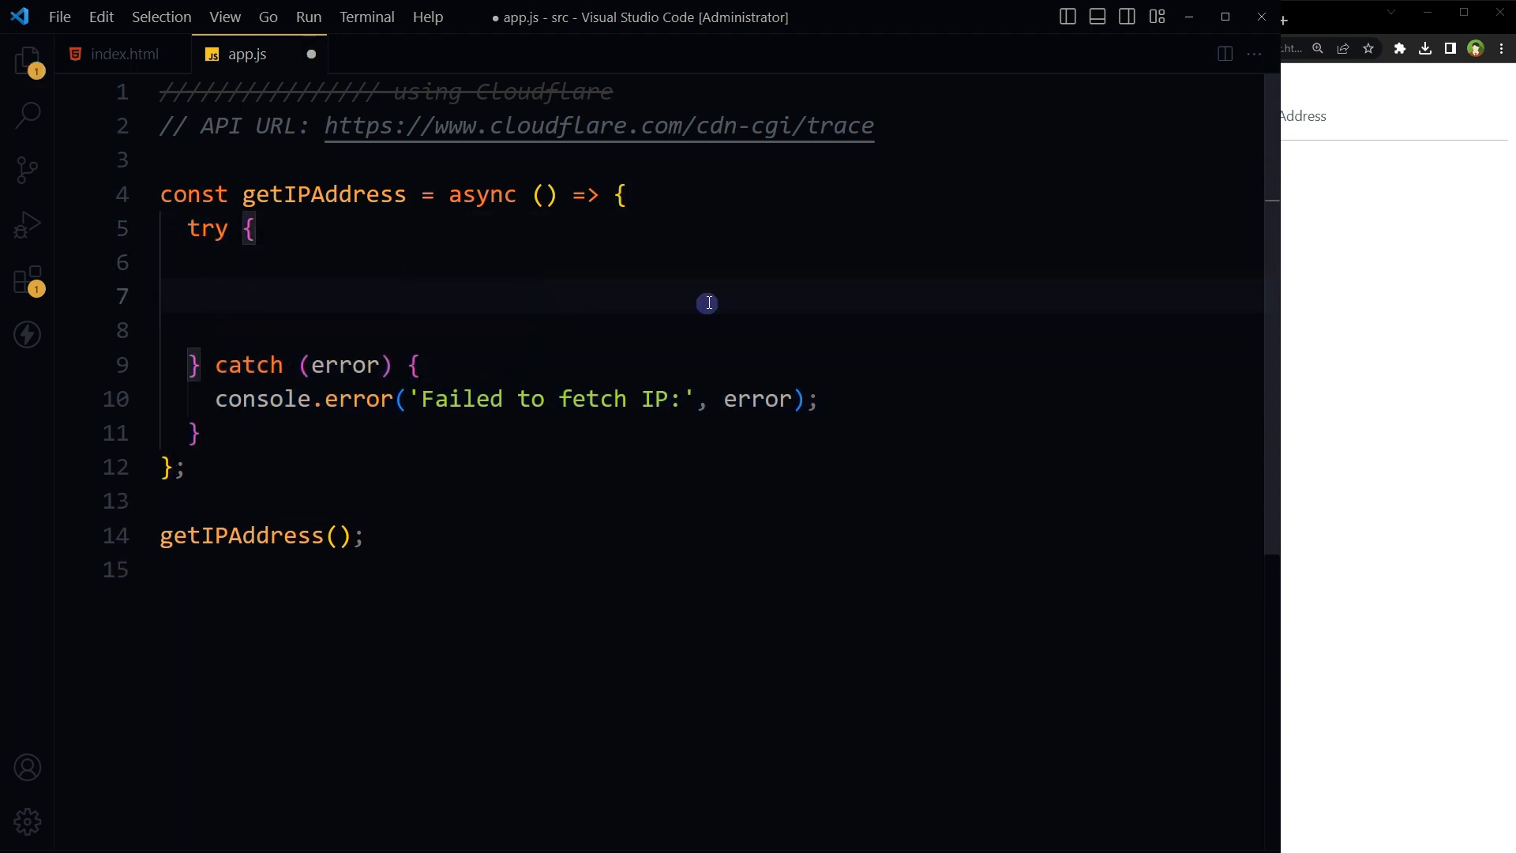
text(const response = await fetch('https://www.cloudflare.com/cdn-cgi/trace');)
click(711, 331)
text(const data = await response.text();)
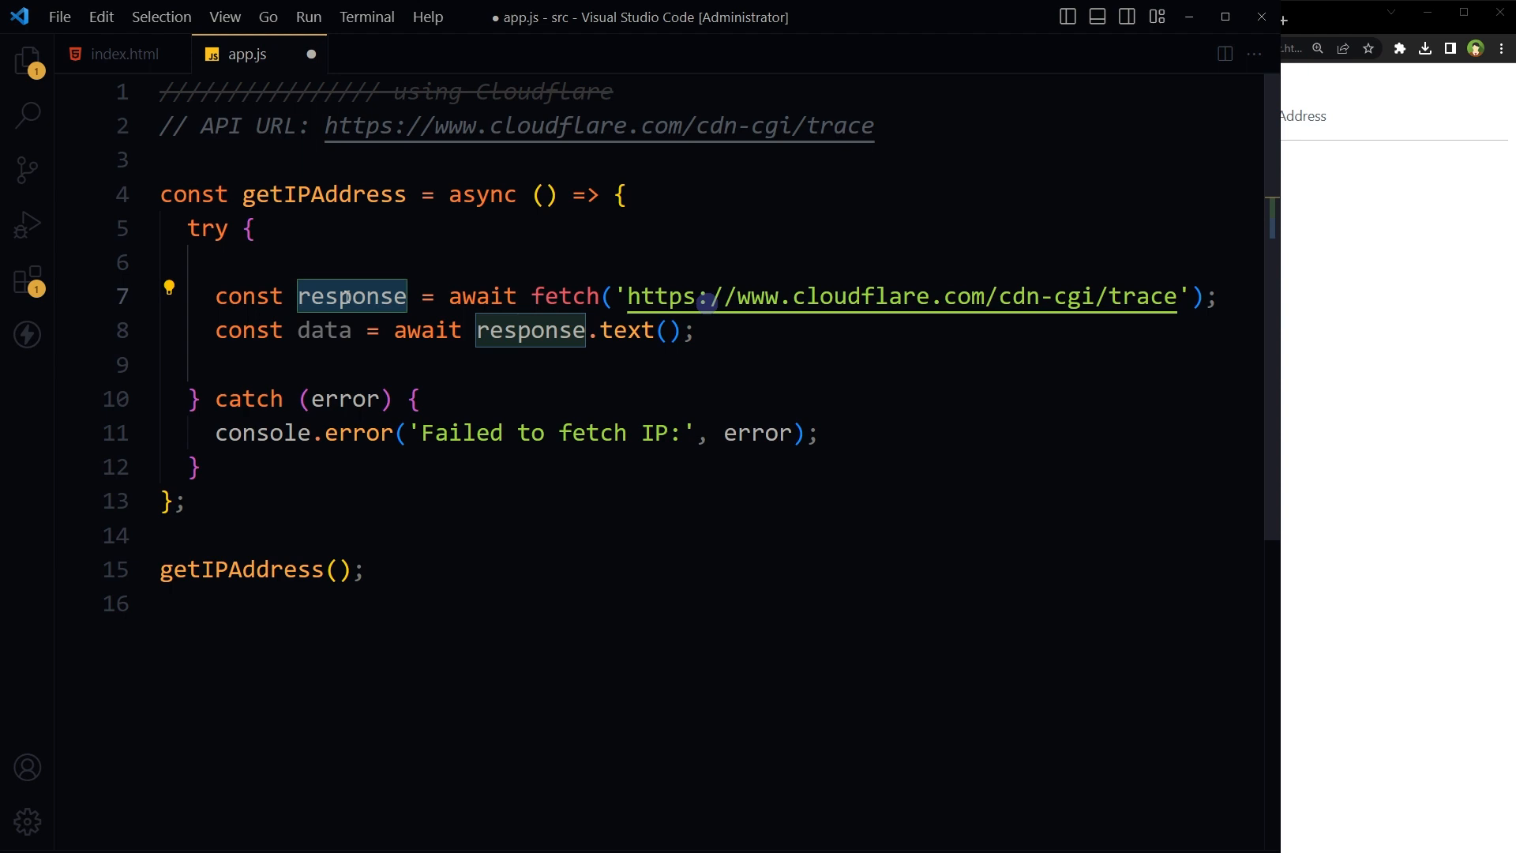
double_click(623, 330)
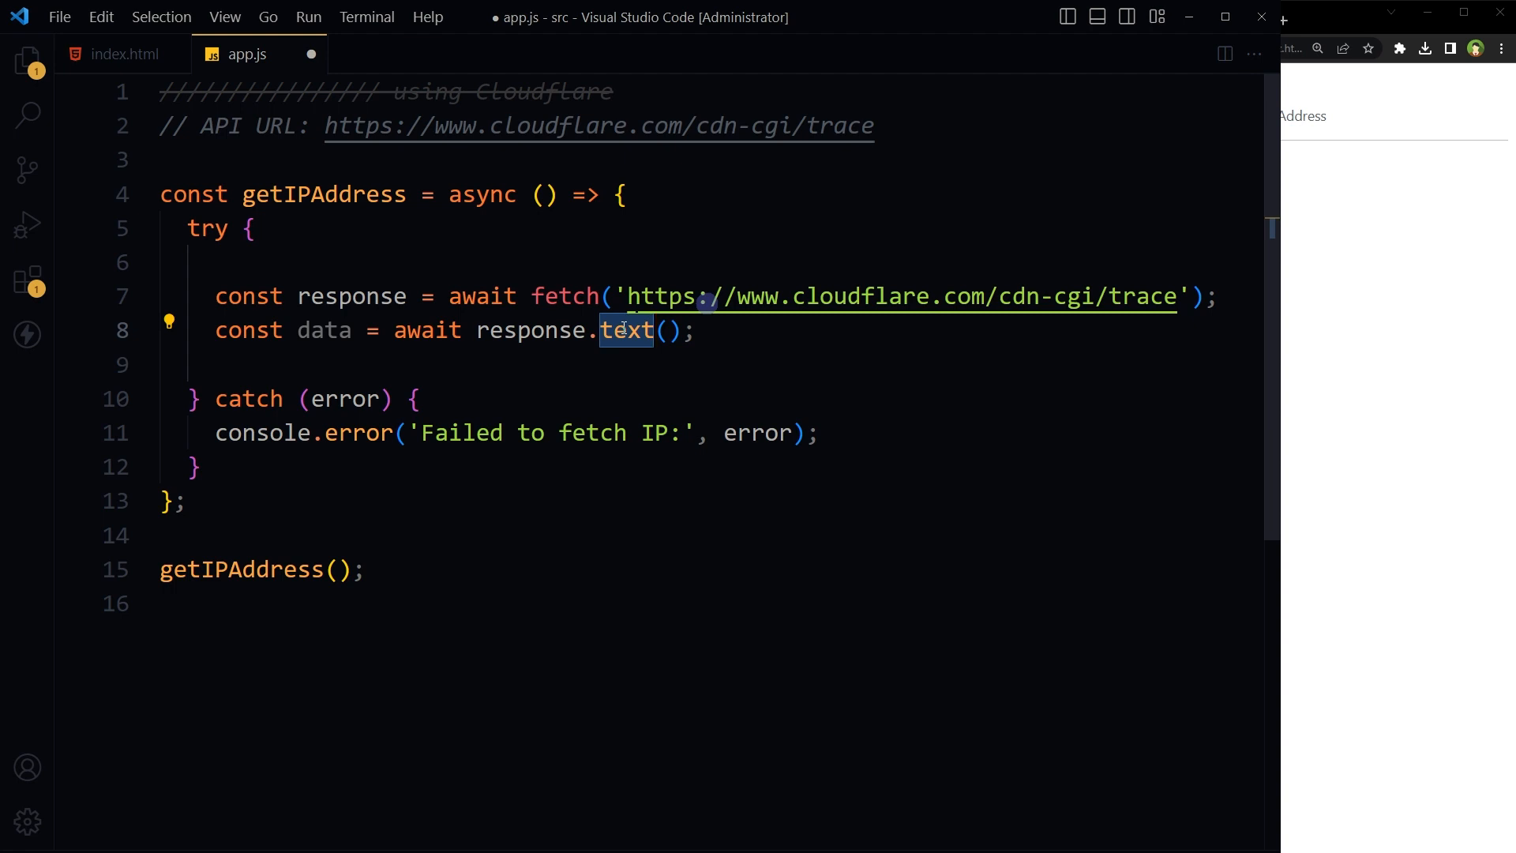
double_click(427, 330)
text(console.log(data);)
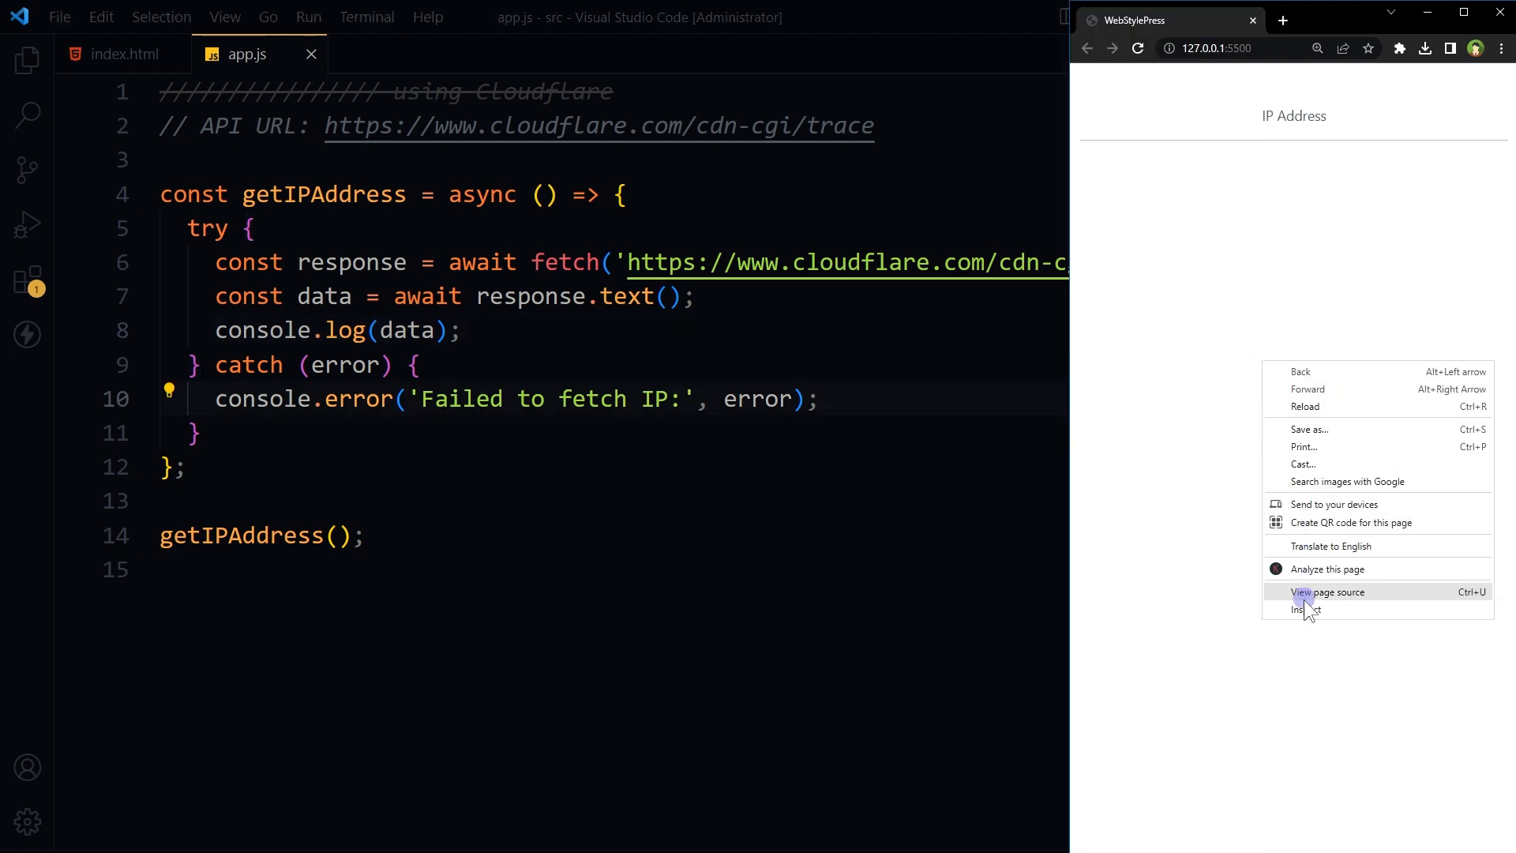
Step: Open Chrome DevTools on the local IP Address page to check the script output
click(1305, 609)
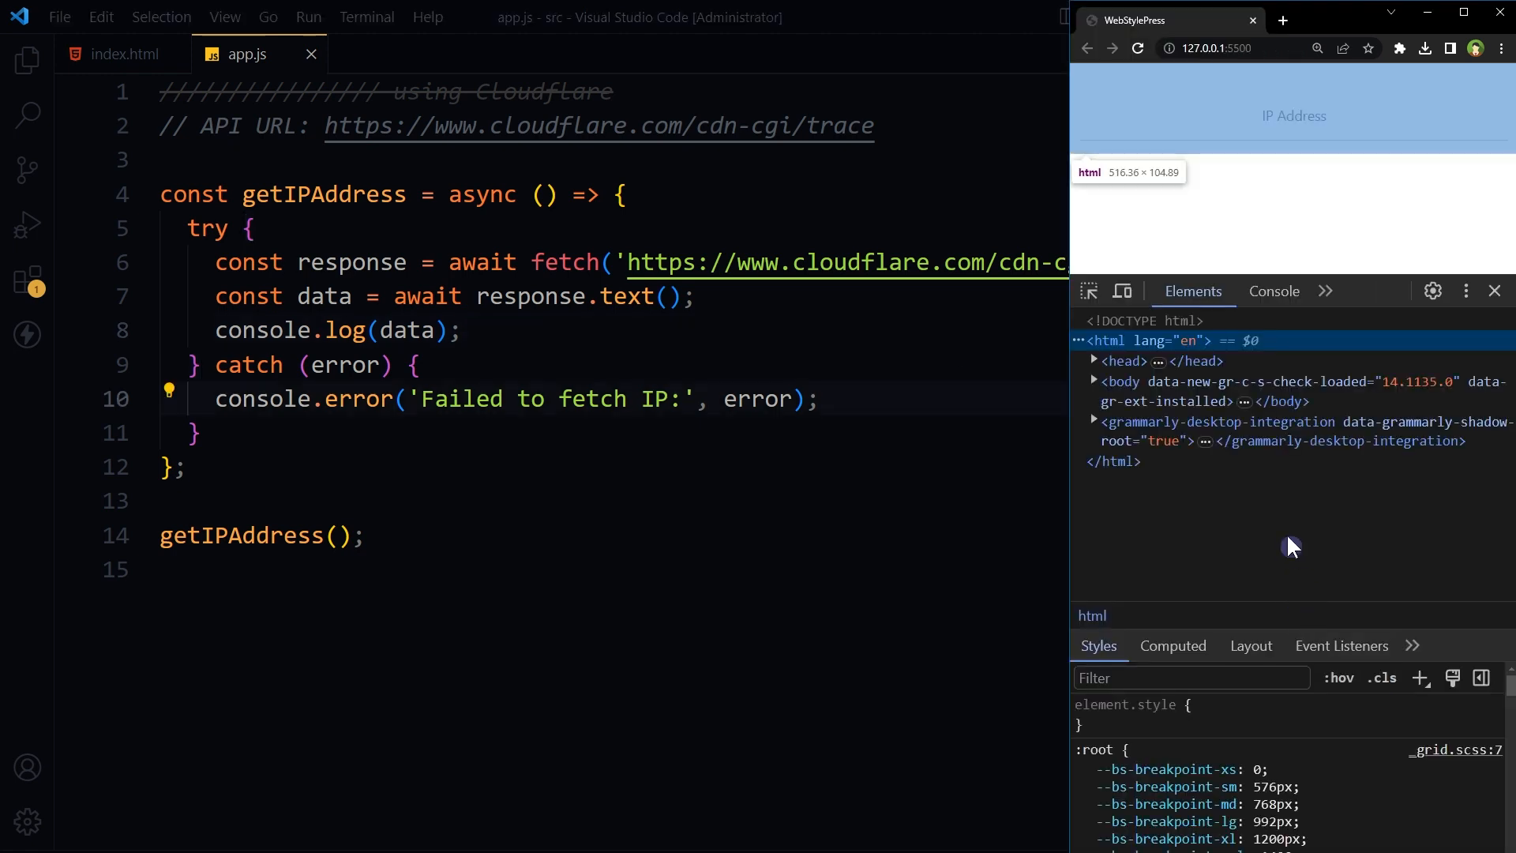
click(1273, 291)
text(const ipMatch = data.match()
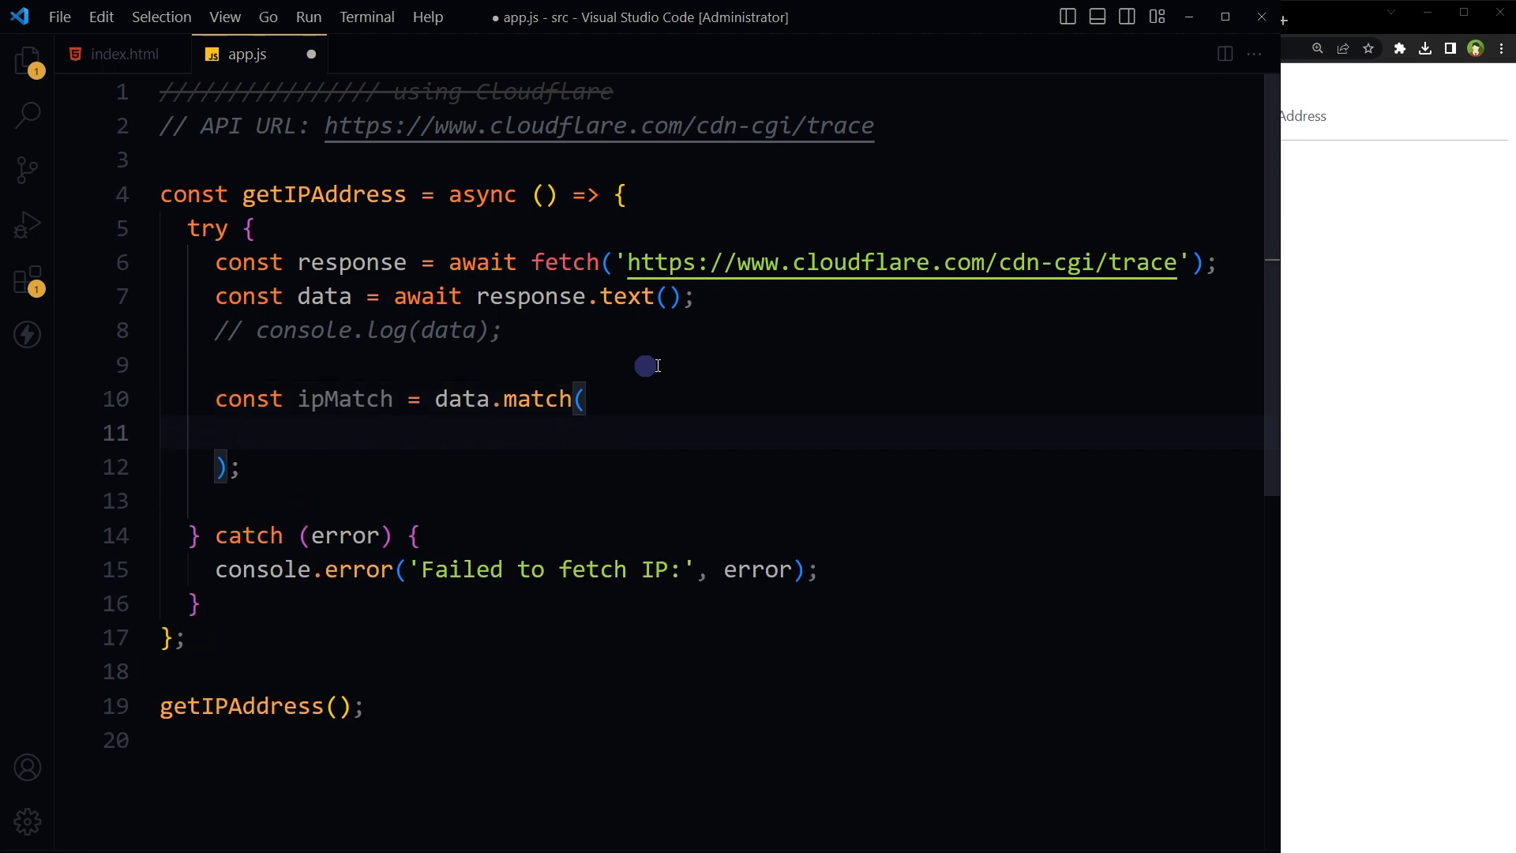
Step: Match the trace text against a four-group 1–3 digit dotted IPv4 regex into ipMatch
text(/[0-9]{1,3}\.[0-9]{1,3}\.[0-9]{1,3}\.[0-9]{1,3}/,)
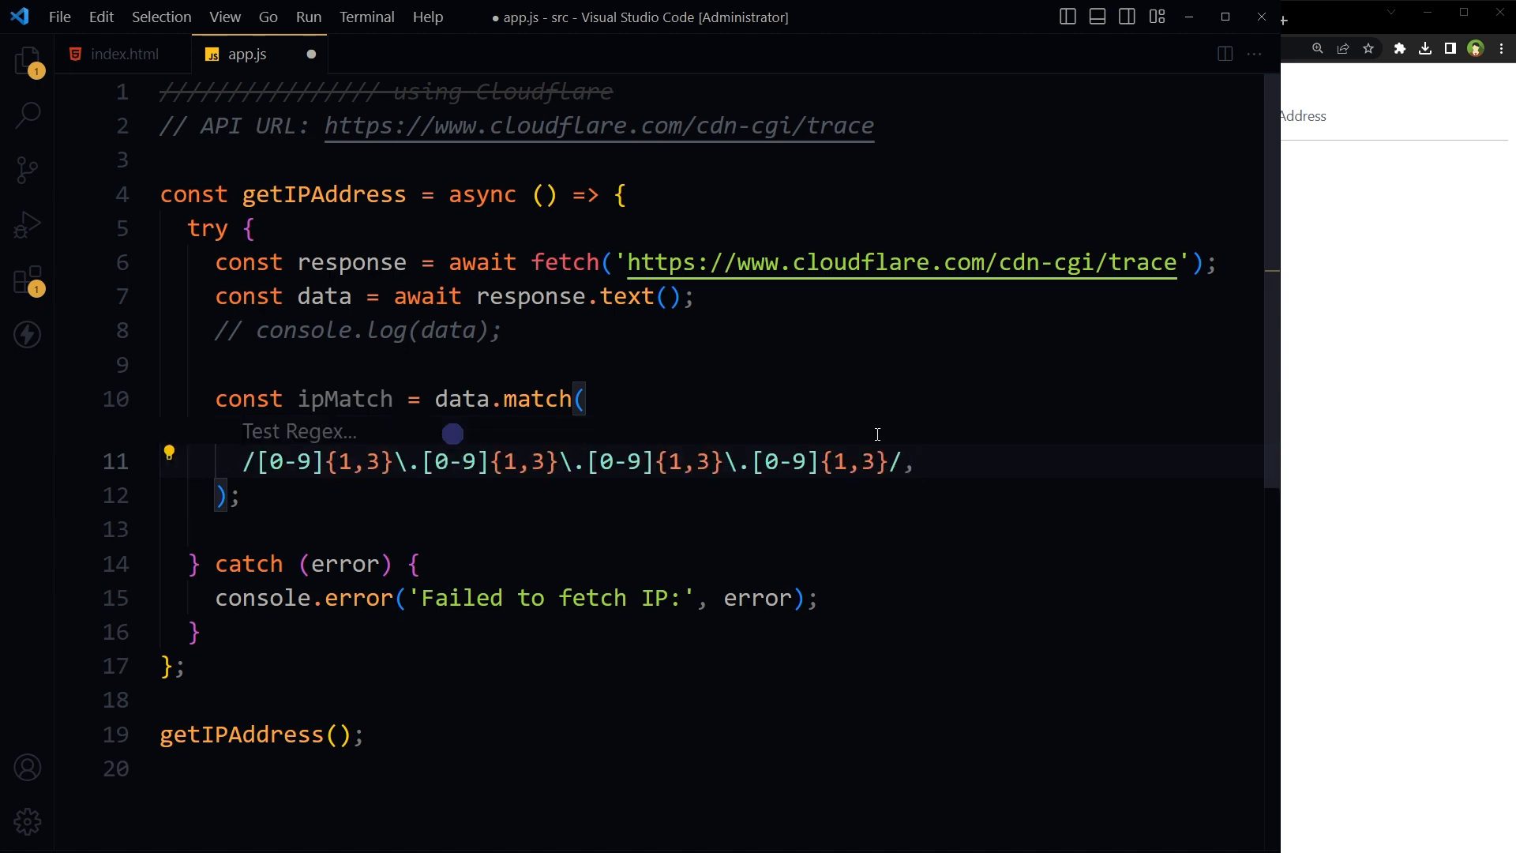
click(454, 398)
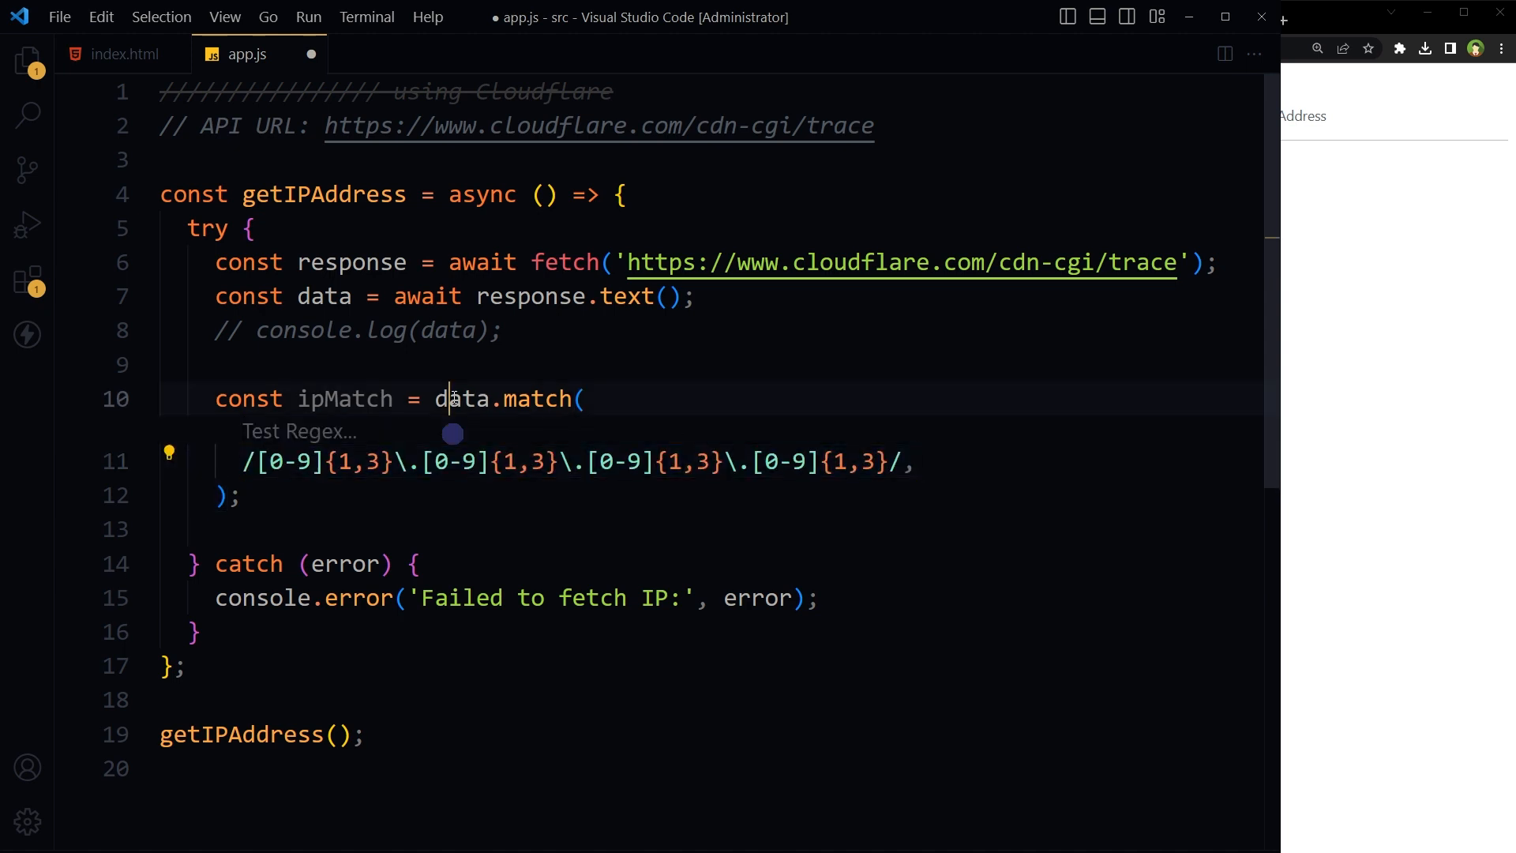
double_click(536, 398)
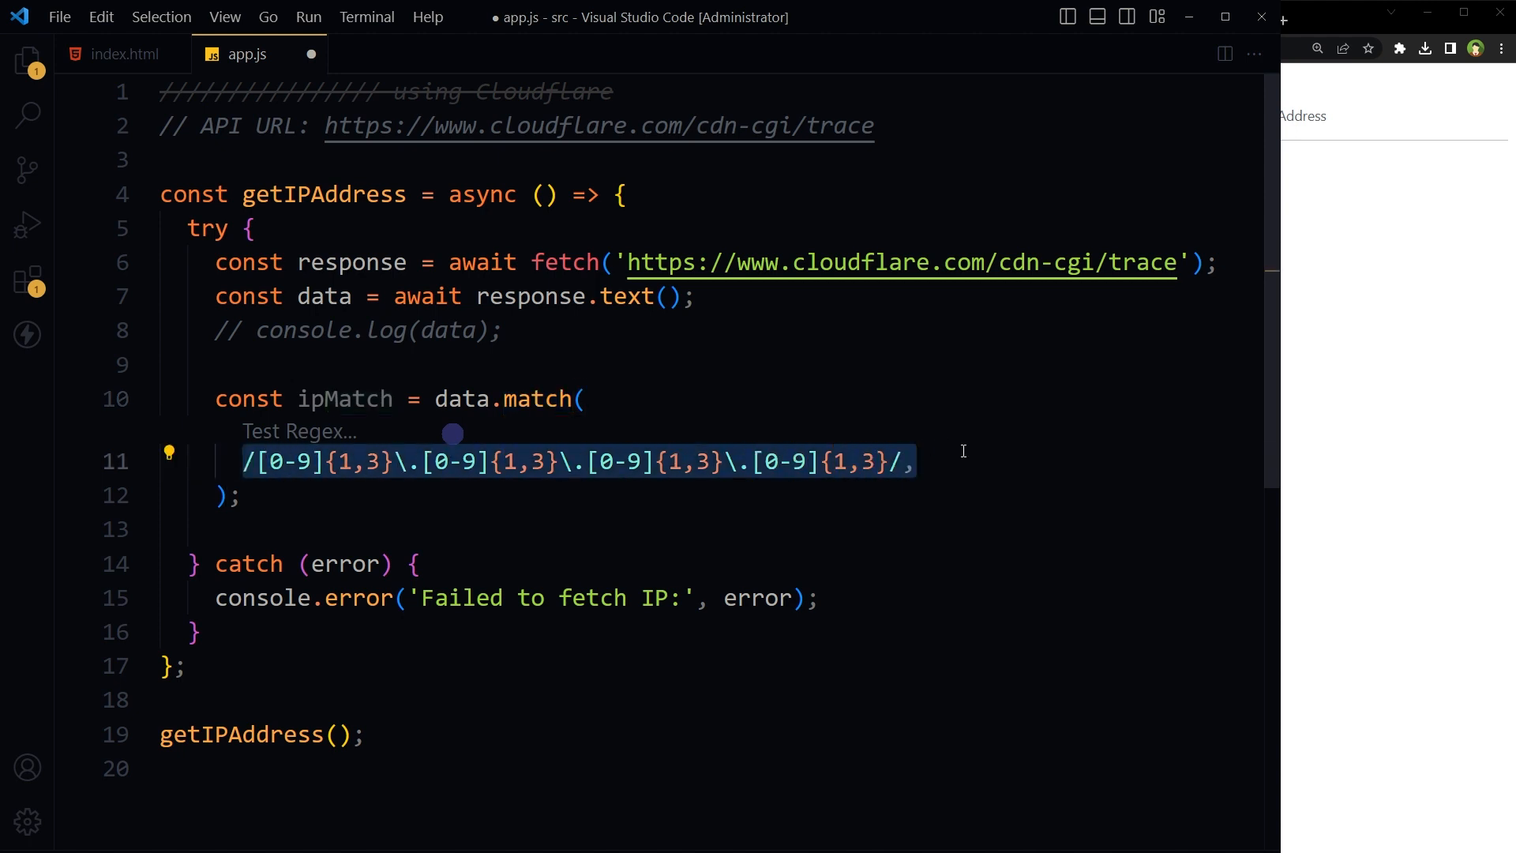
mouse_move(329, 399)
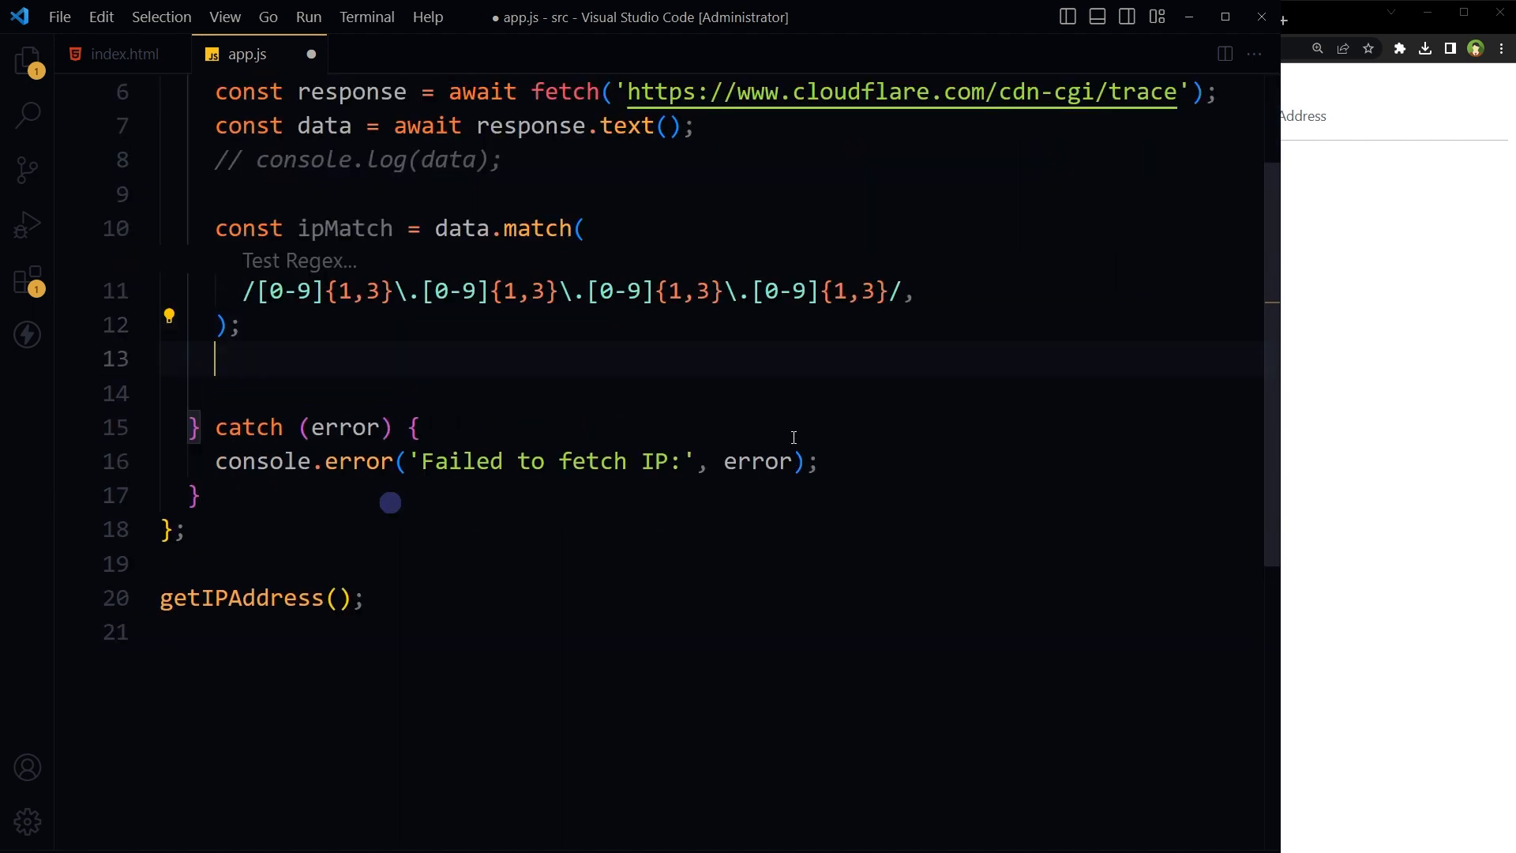
Step: Add if (ipMatch) setting .result textContent to ipMatch[0], plus the ip2location link
text(if (ipMatch) {)
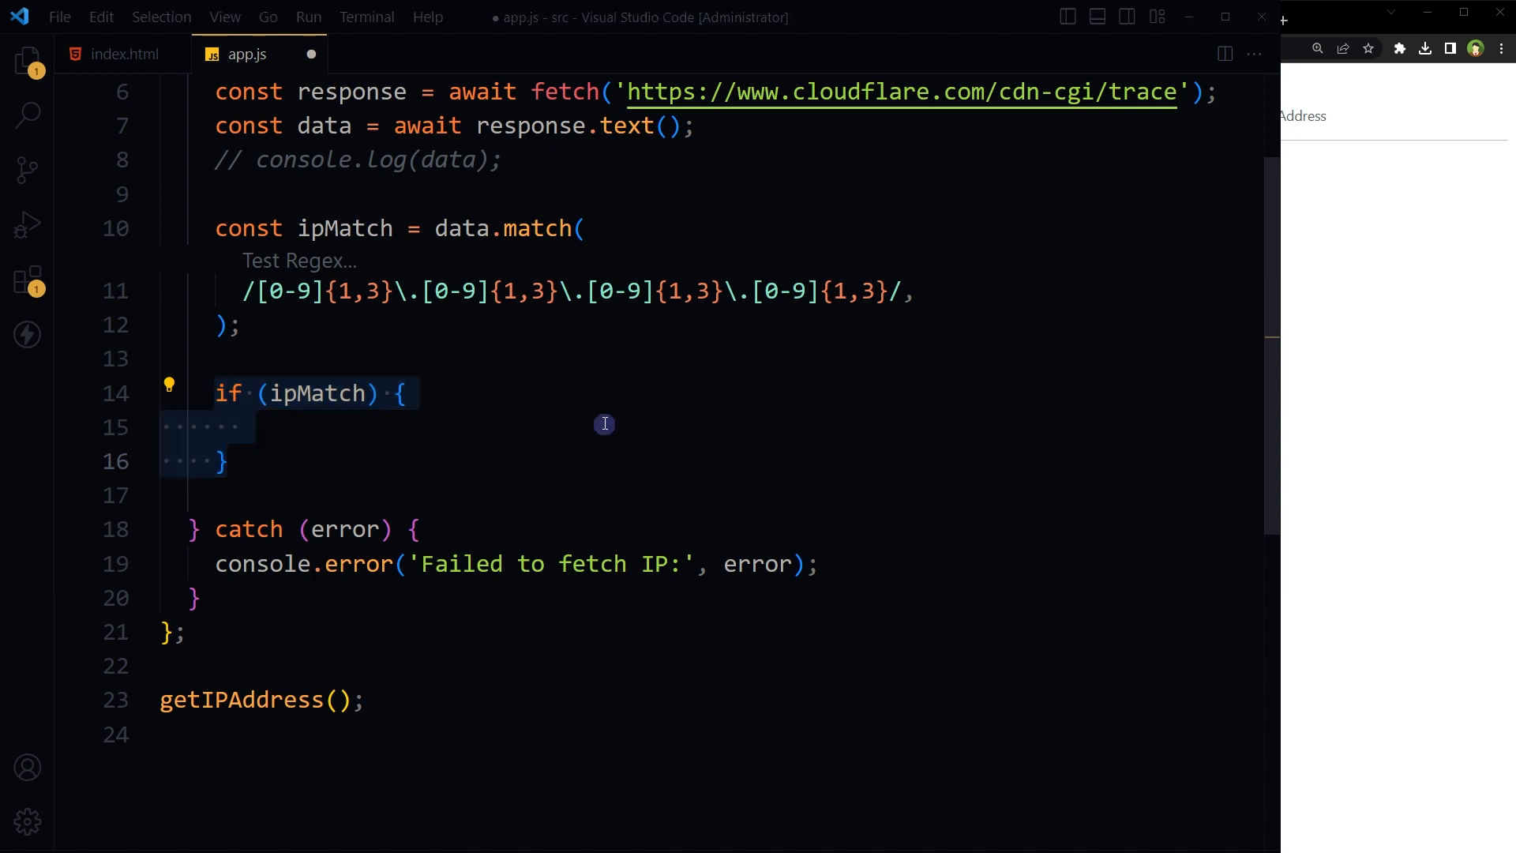
text(document.querySelector('.result').textContent = ipMatch[0];)
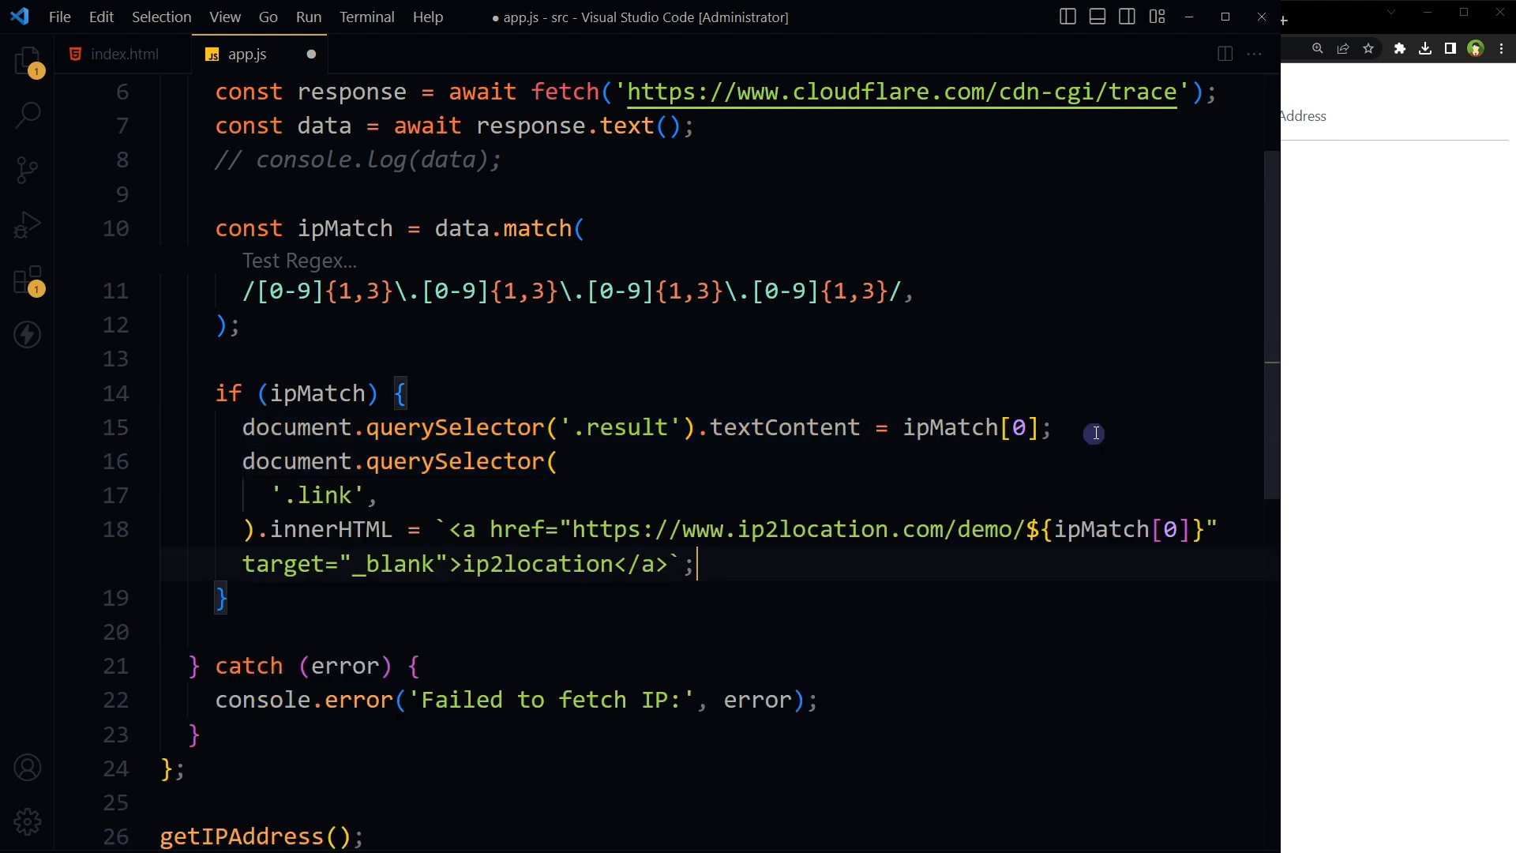
drag(241, 461, 694, 564)
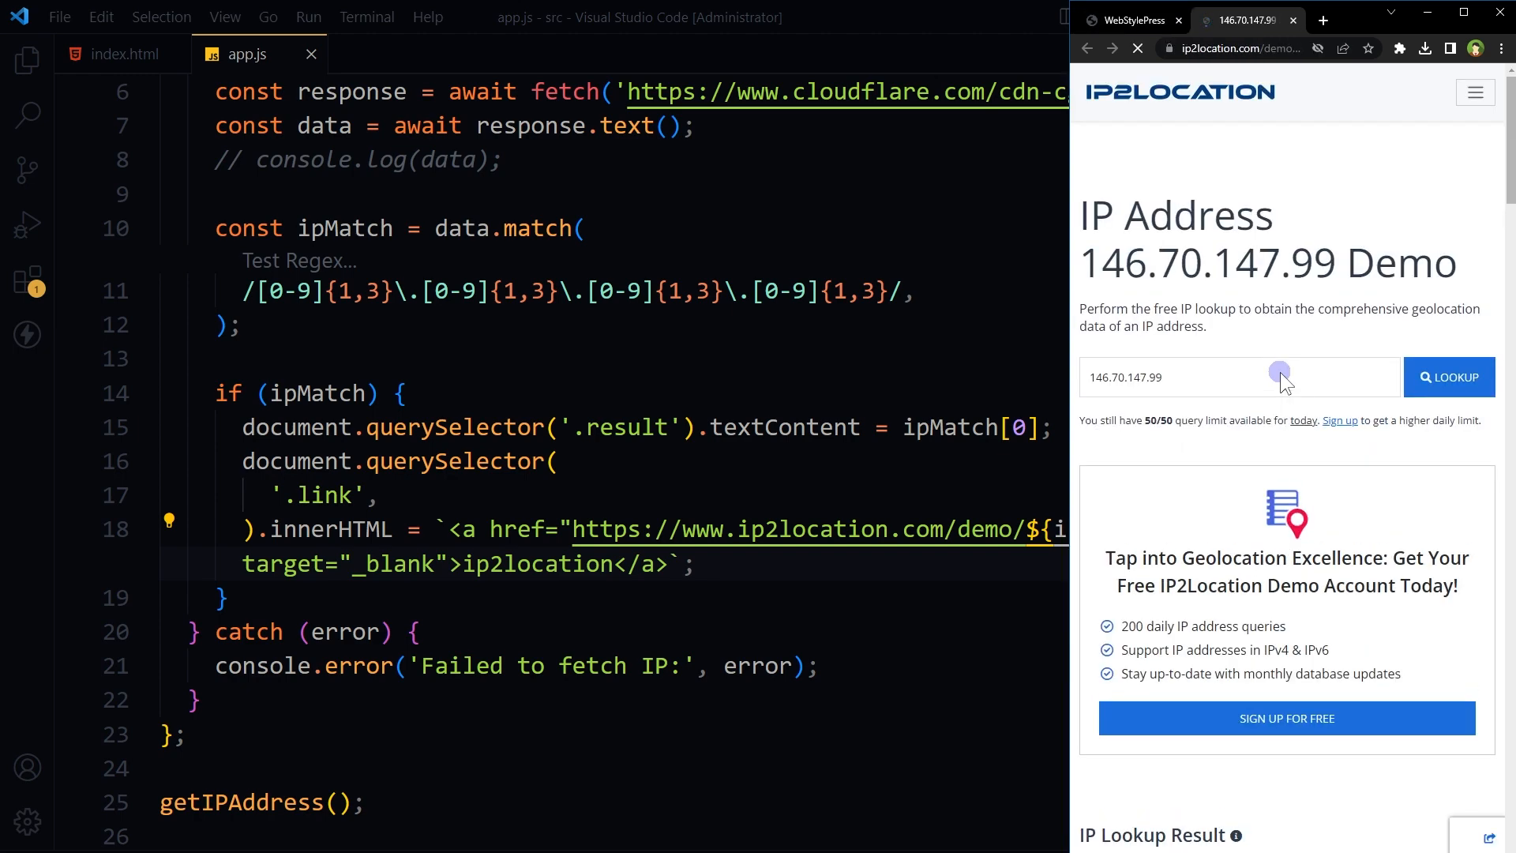
Step: Scroll the ip2location results for 146.70.147.99: Miami, Florida, M247 Europe SRL
click(1448, 377)
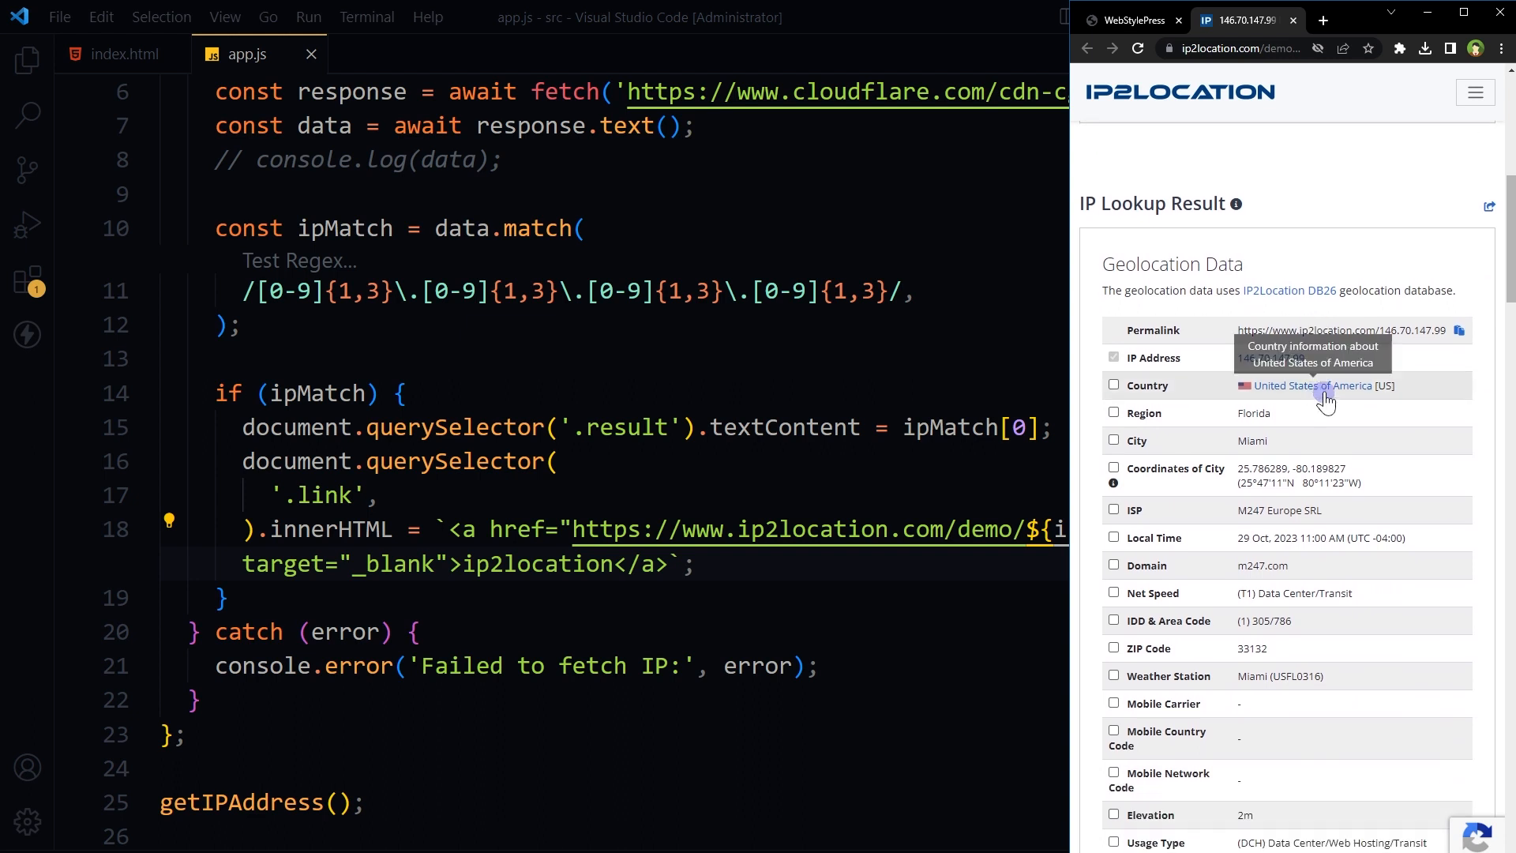
mouse_move(1362, 231)
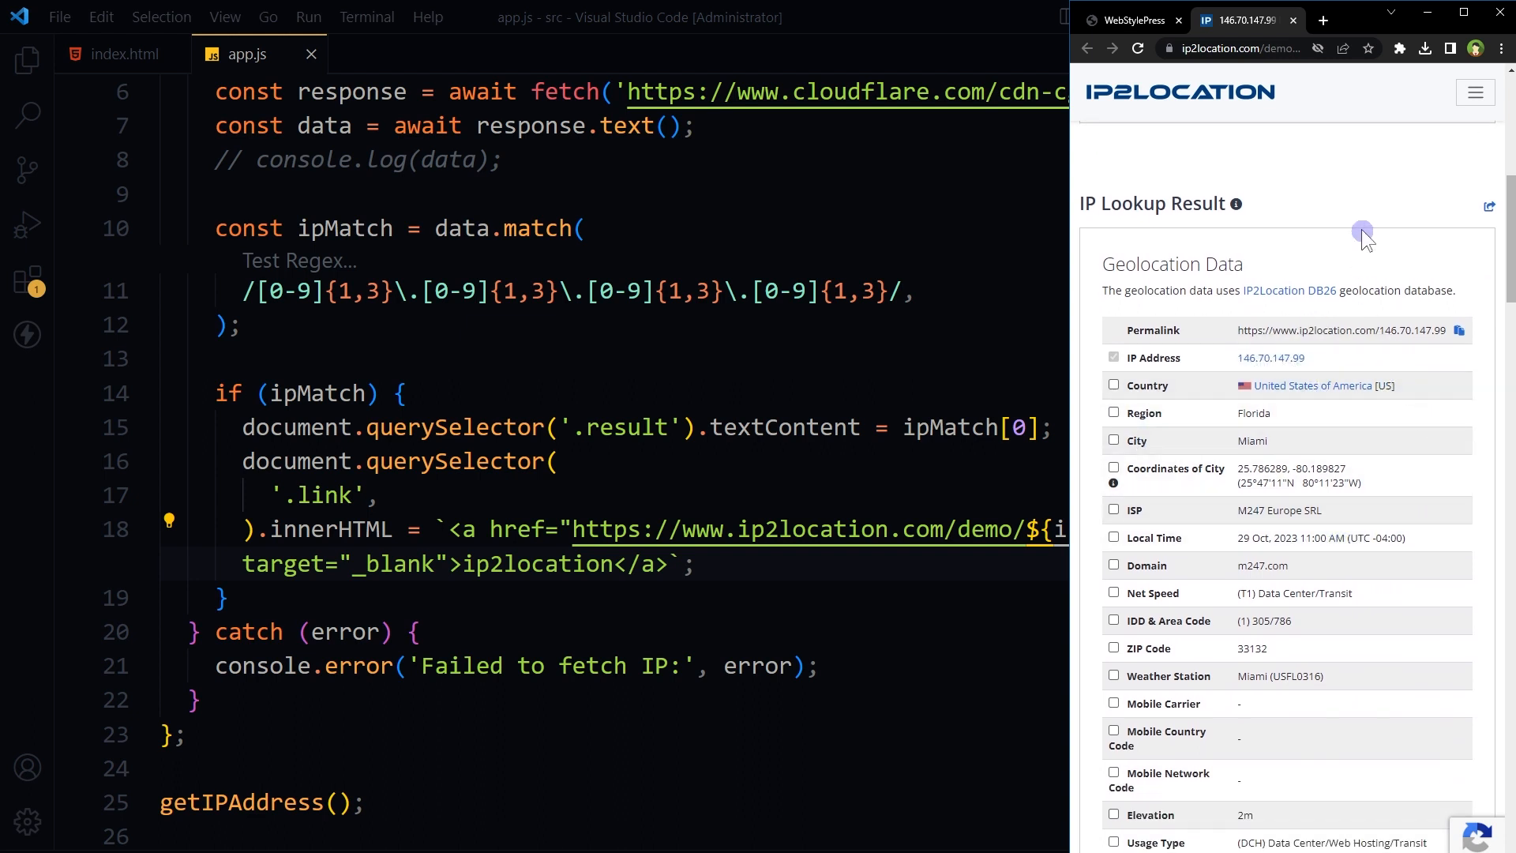
scroll(down, 3)
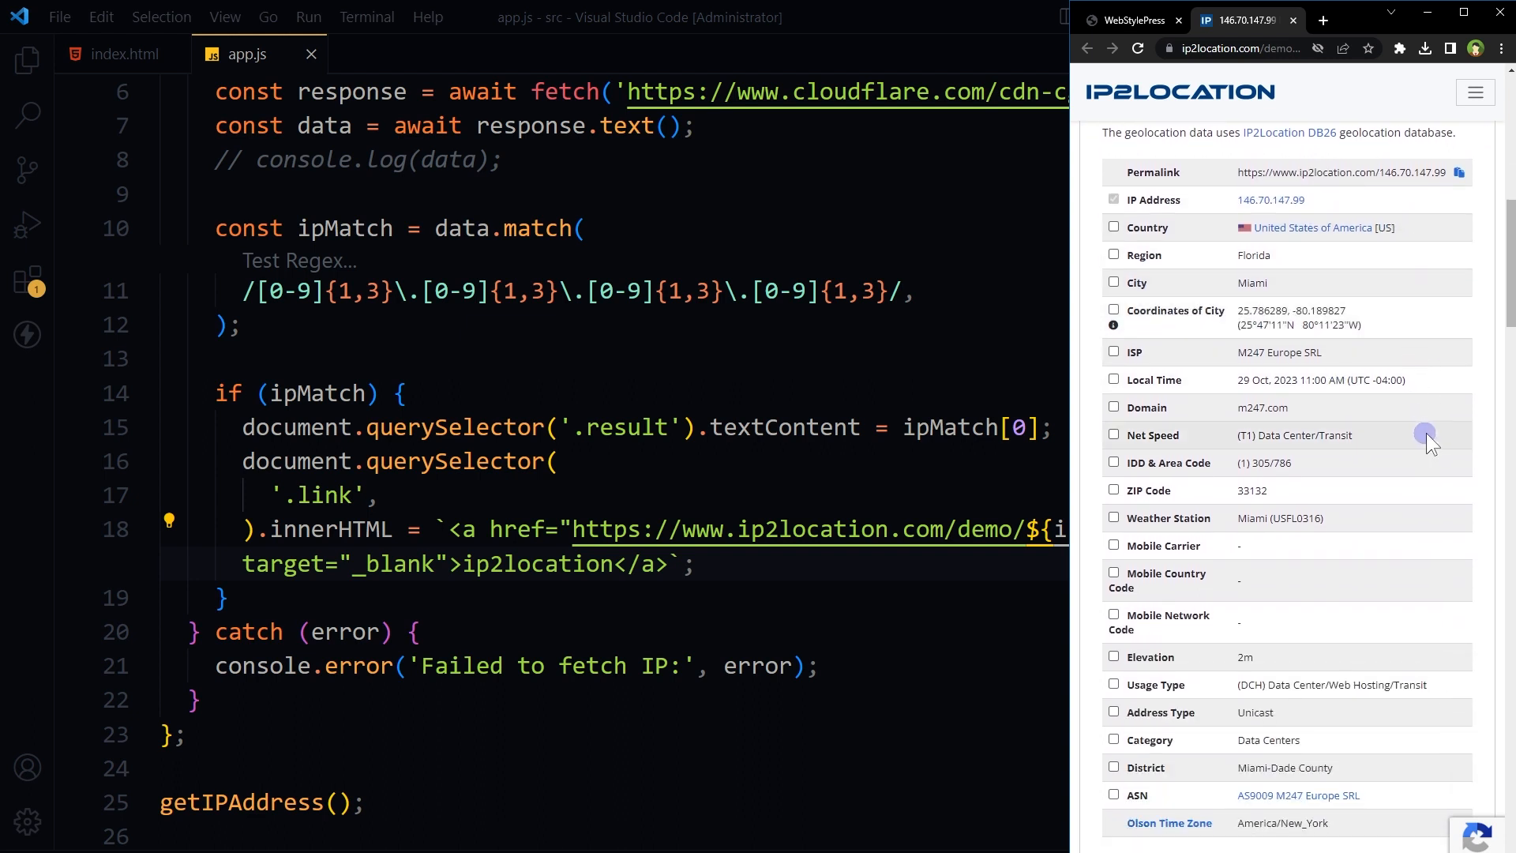
scroll(down, 3)
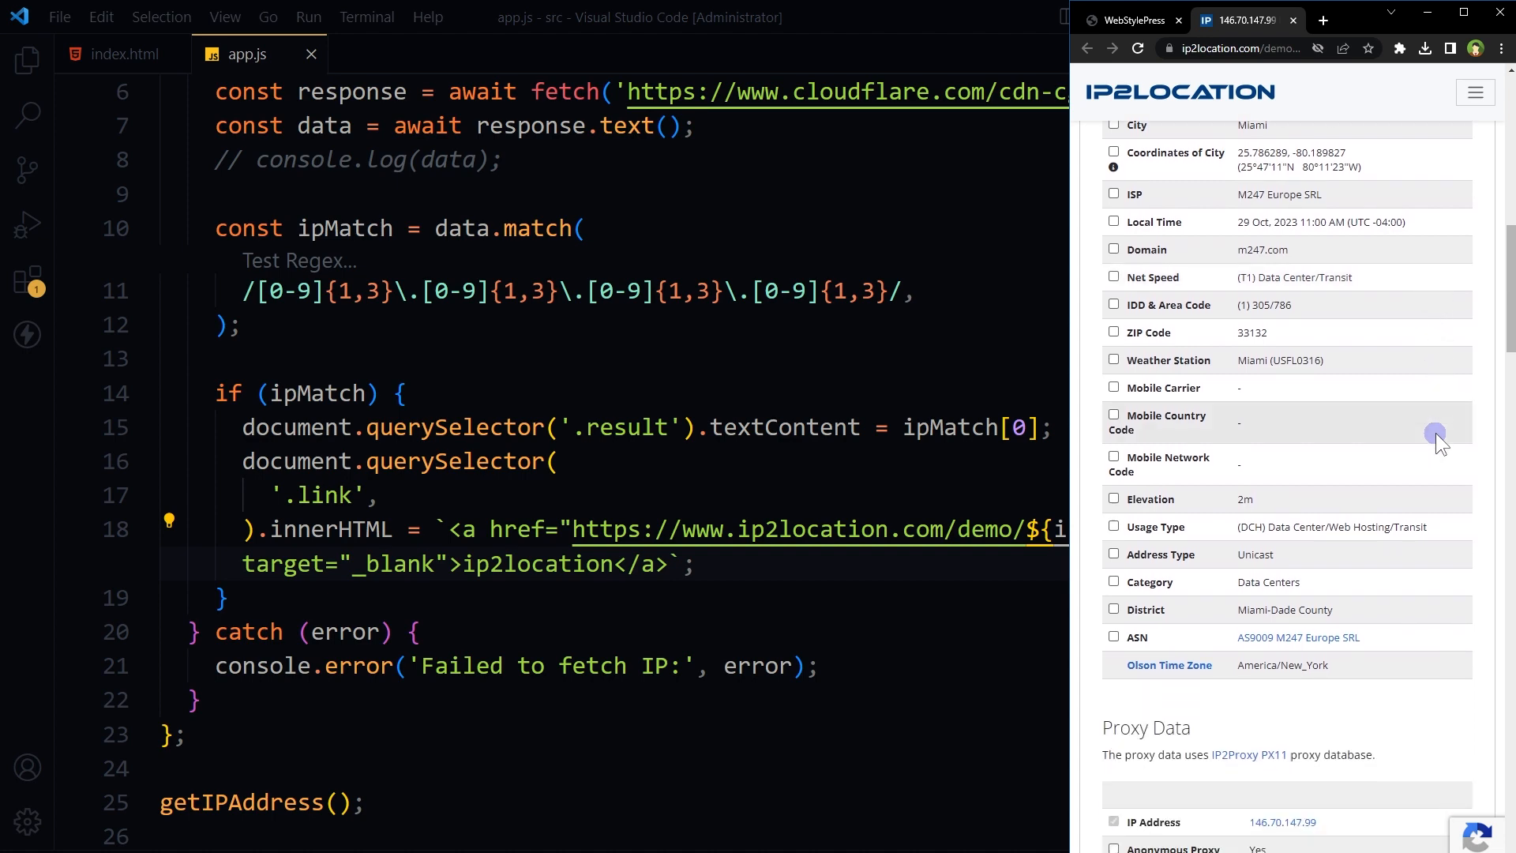
mouse_move(1404, 438)
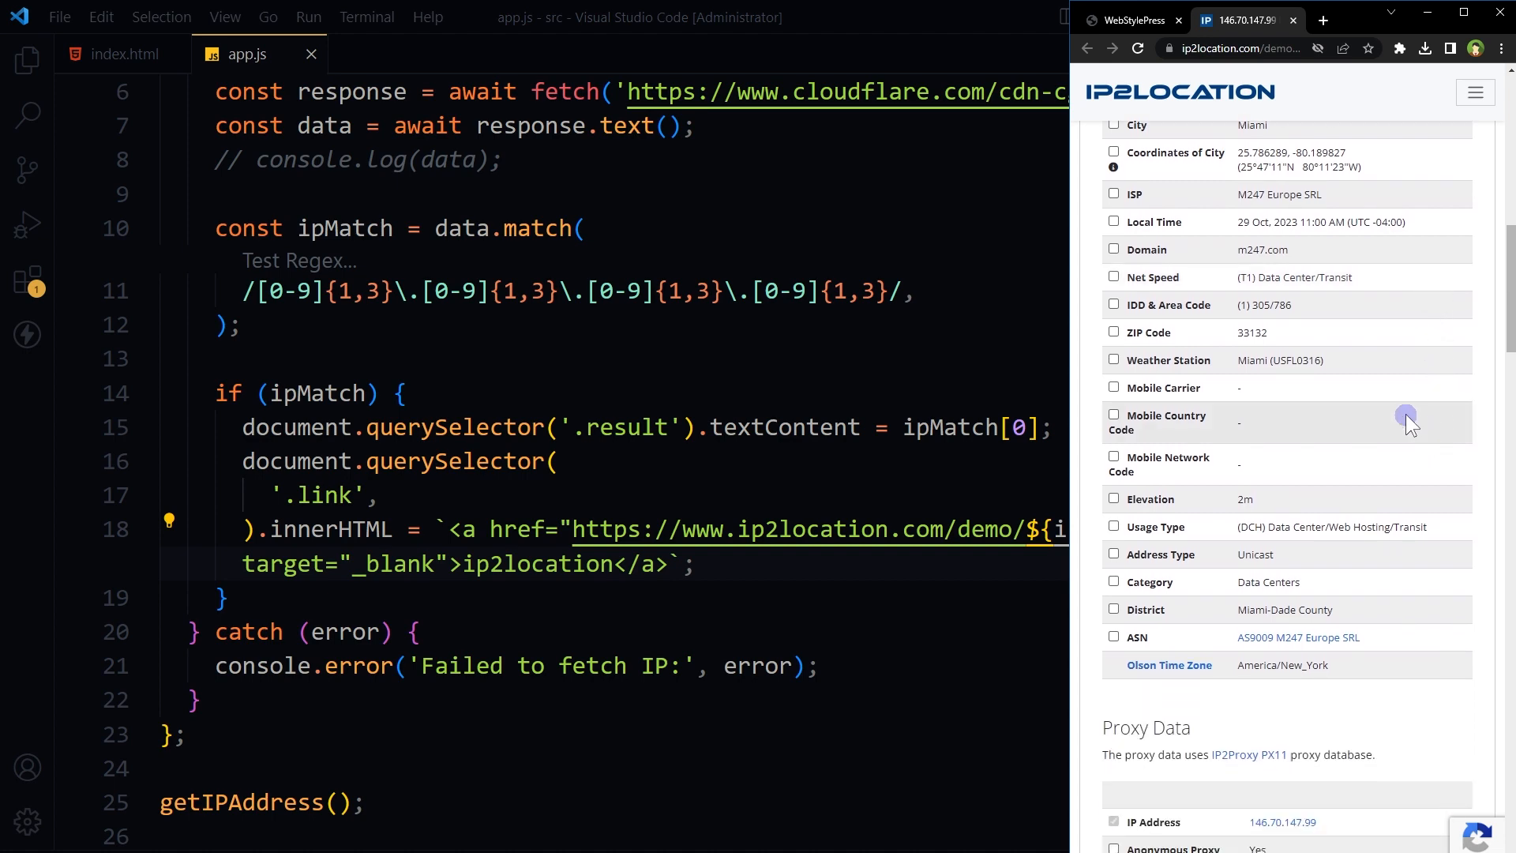
Step: Return to the Cloudflare getIPAddress script in a wider VS Code editor
right_click(1405, 417)
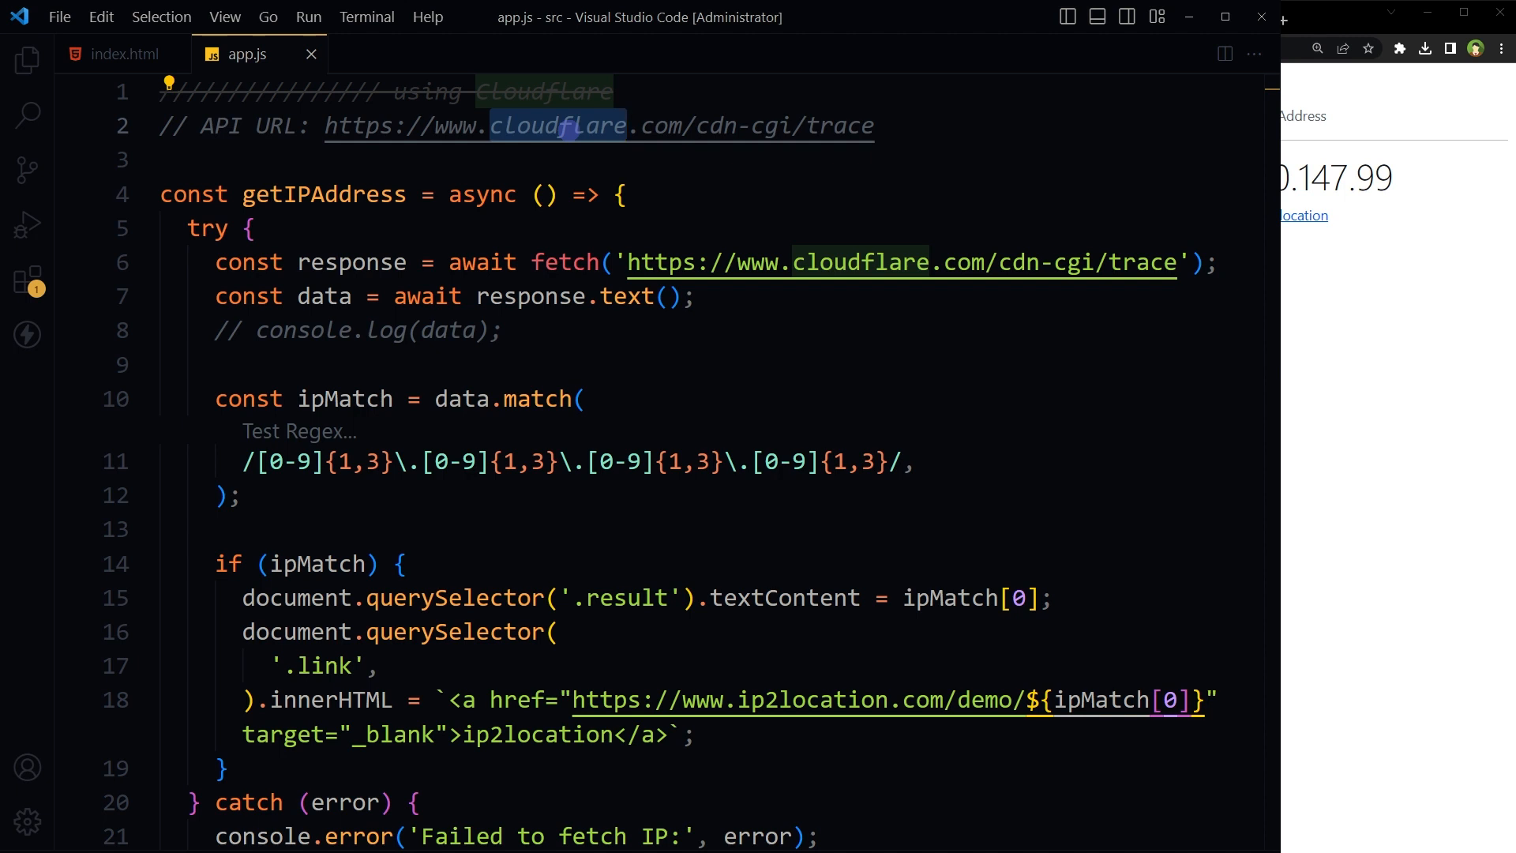
text(/)
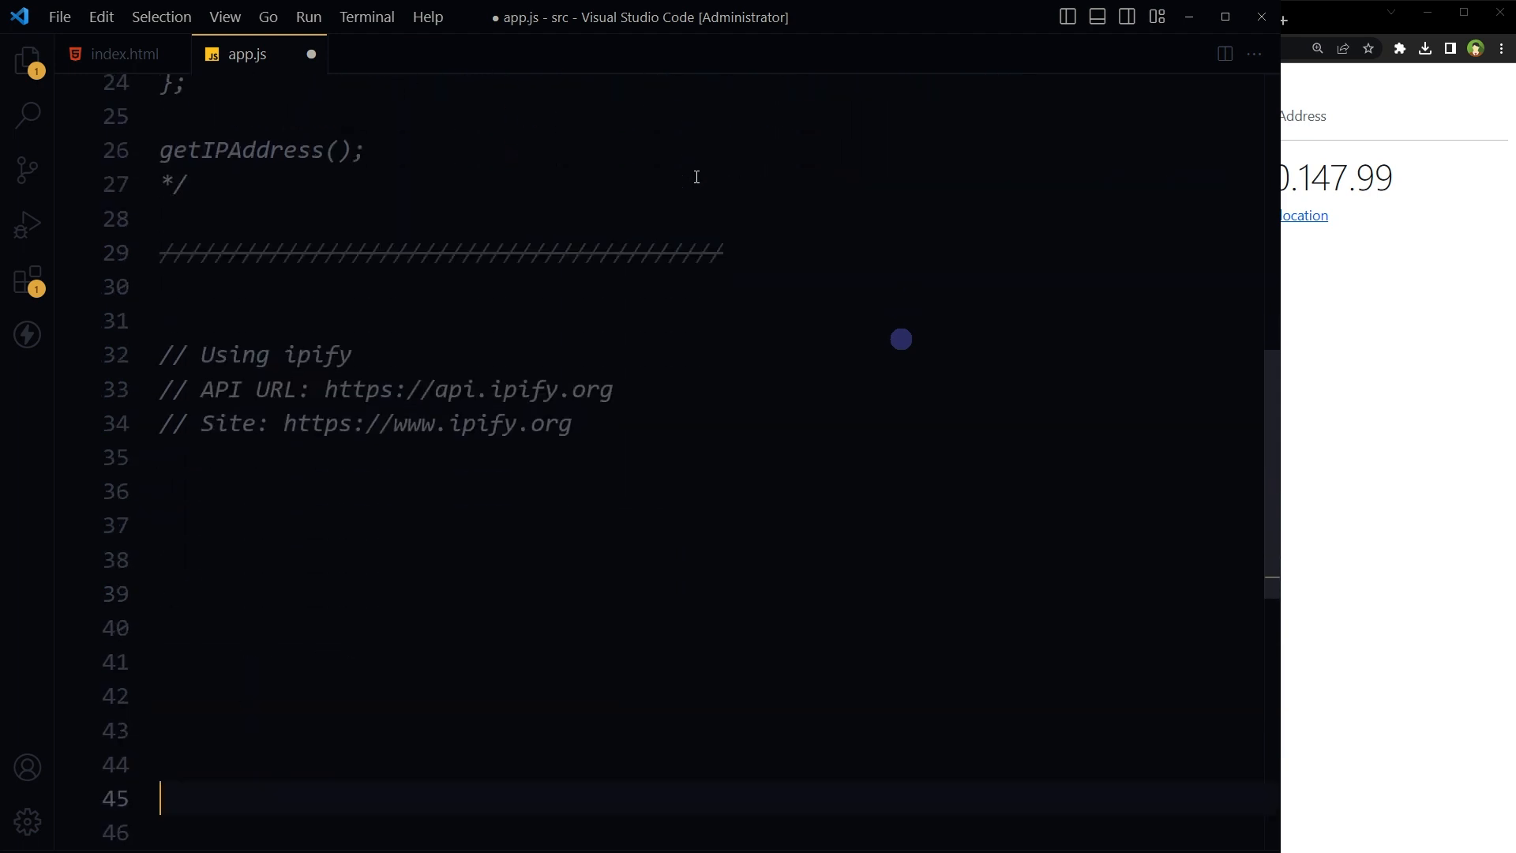
double_click(316, 354)
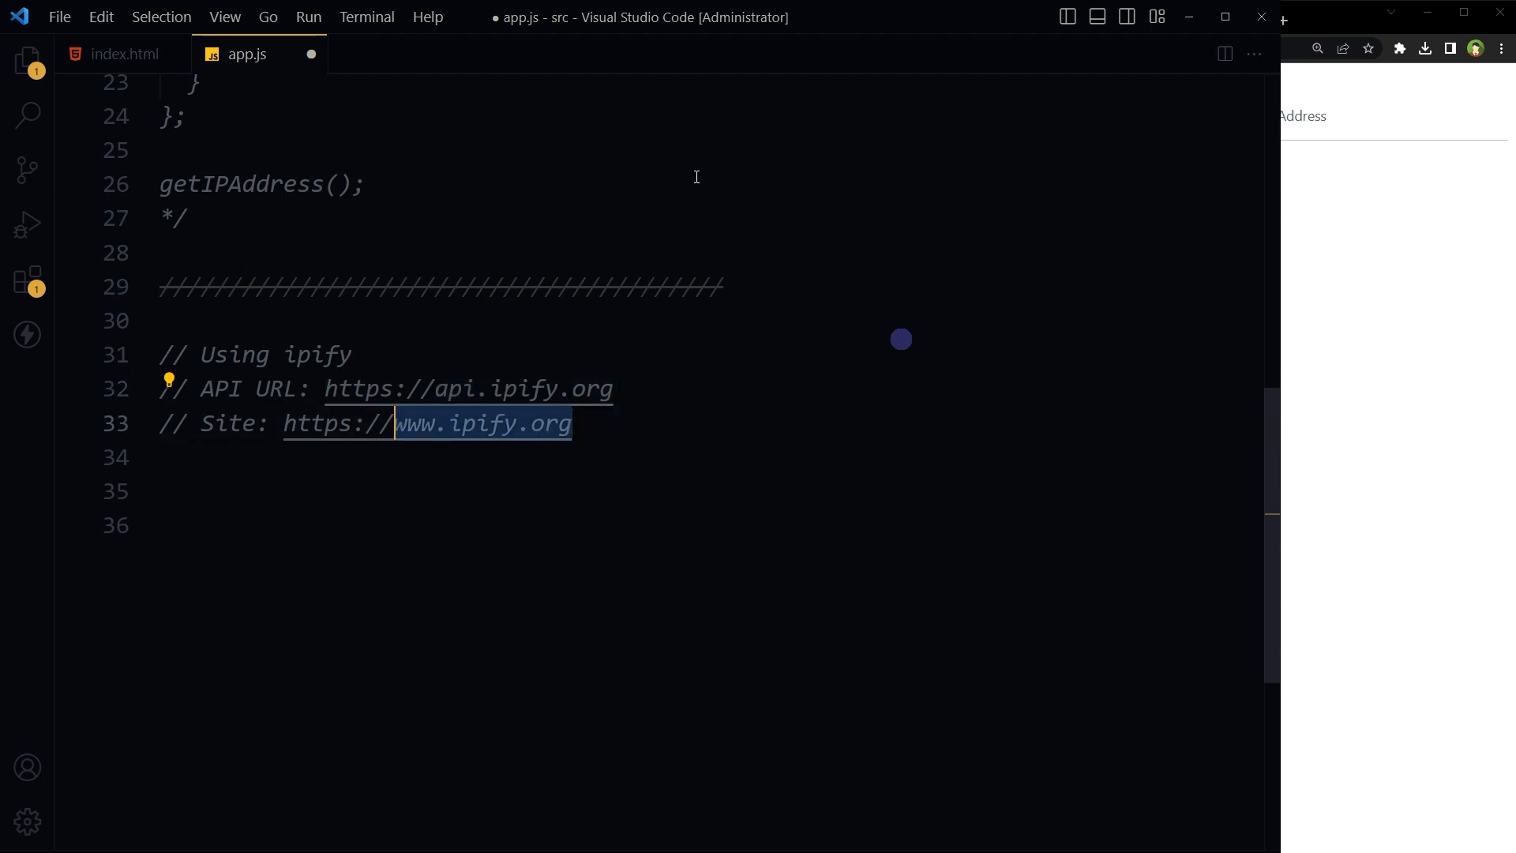
text(const getIPAddress = async () => { };)
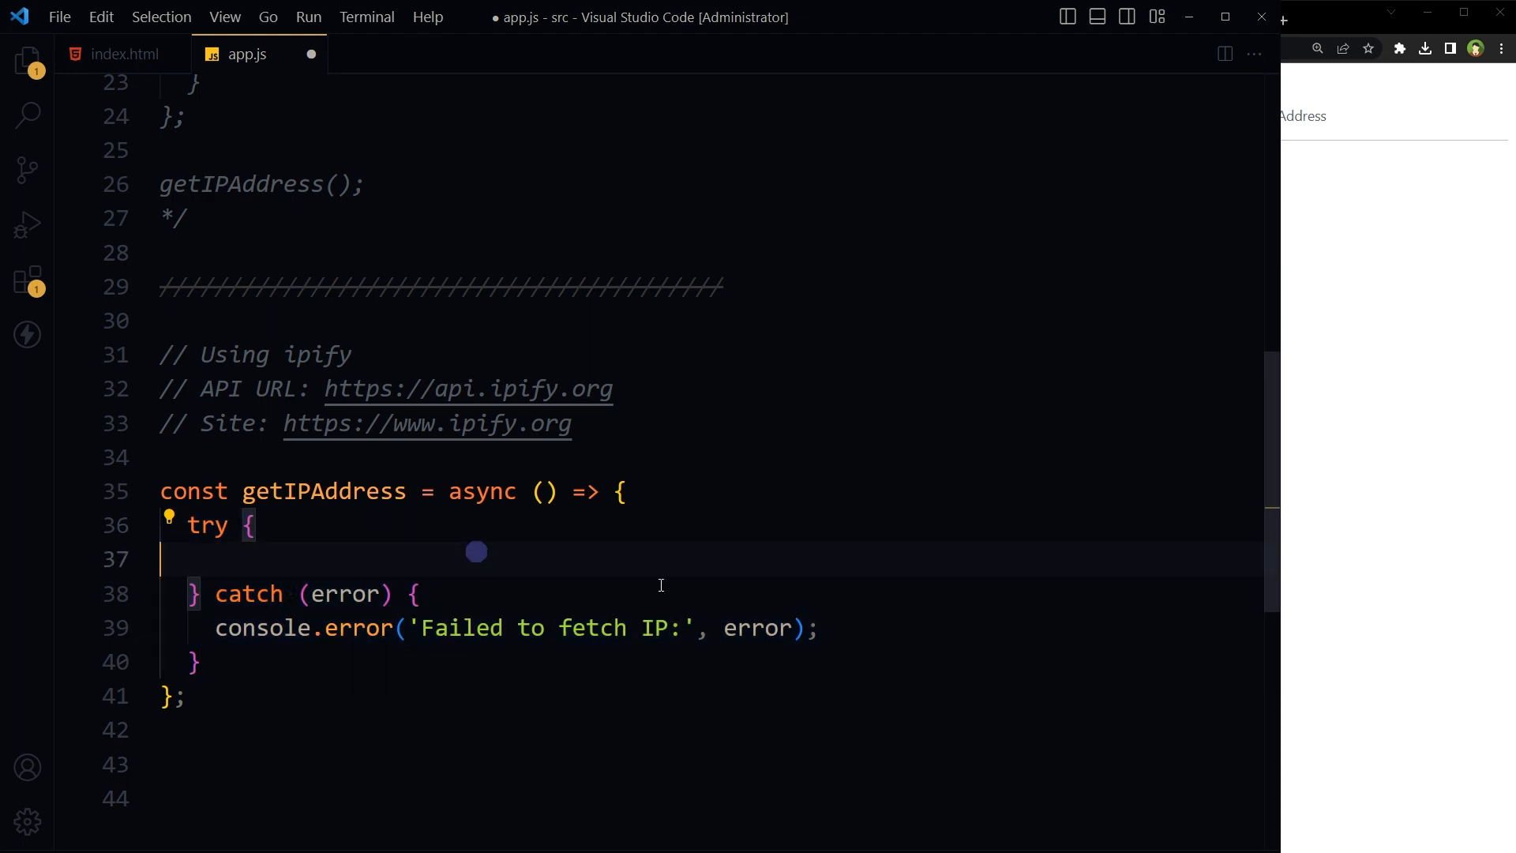
text(const response = await fetch('https://api.ipify.org');)
text(const data = await response.text();)
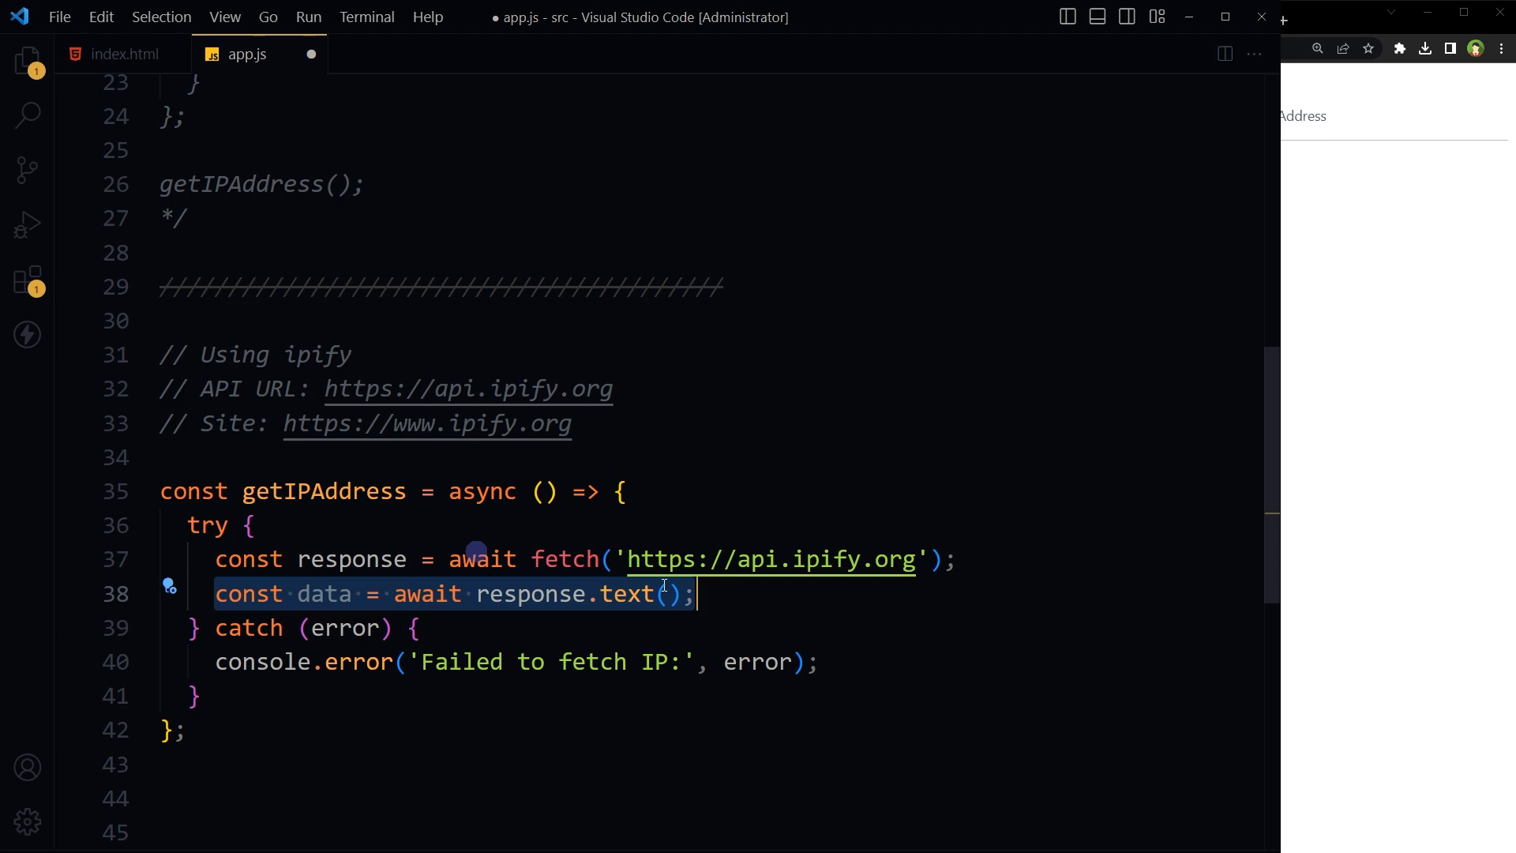
text(console.log(data);)
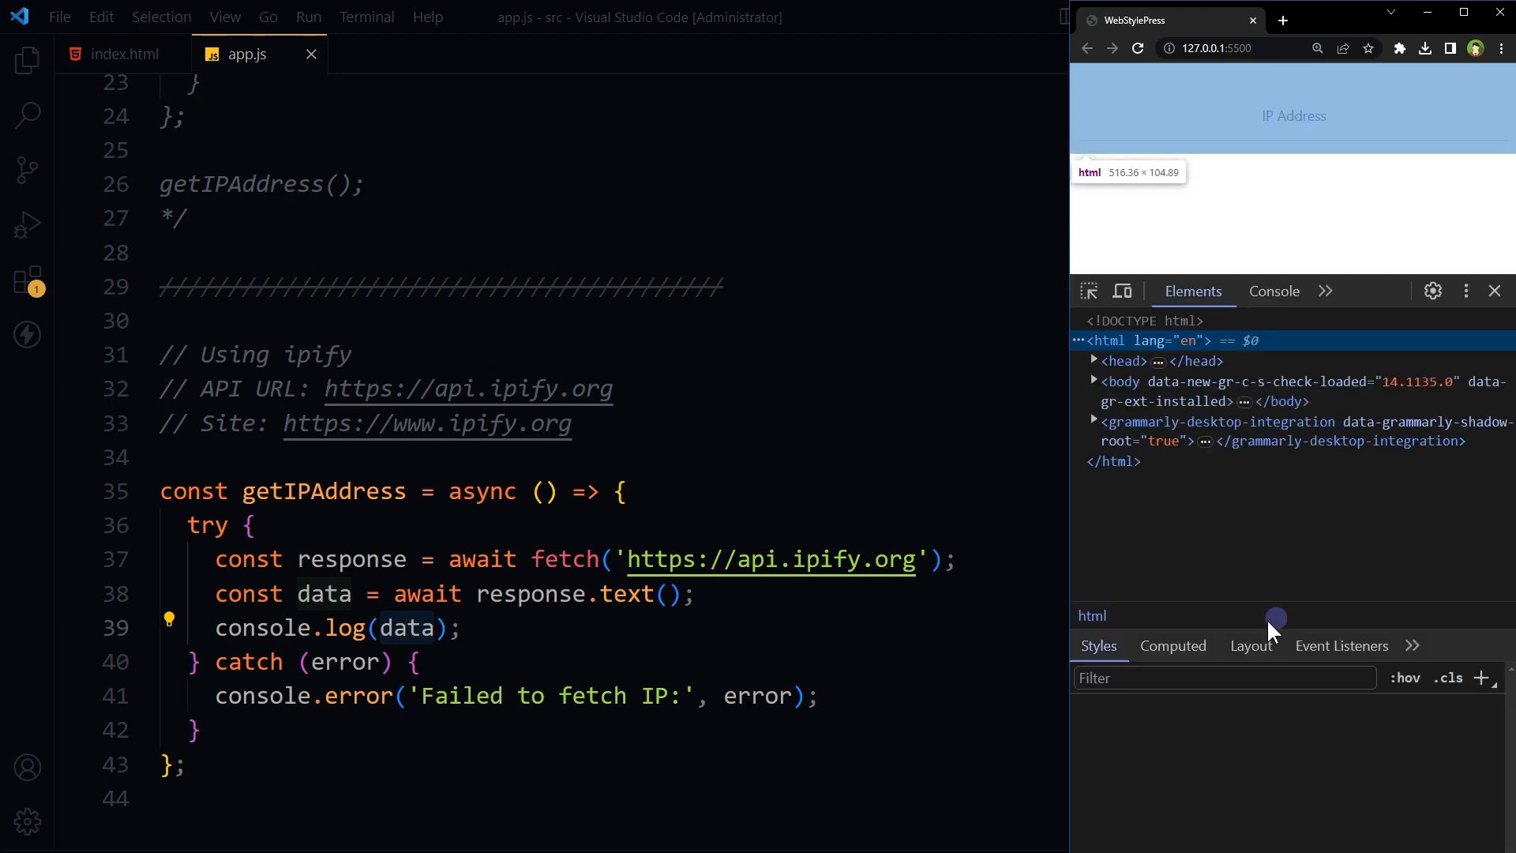
Step: Show the Console tab in Chrome's developer tools for the local IP Address page
click(1273, 291)
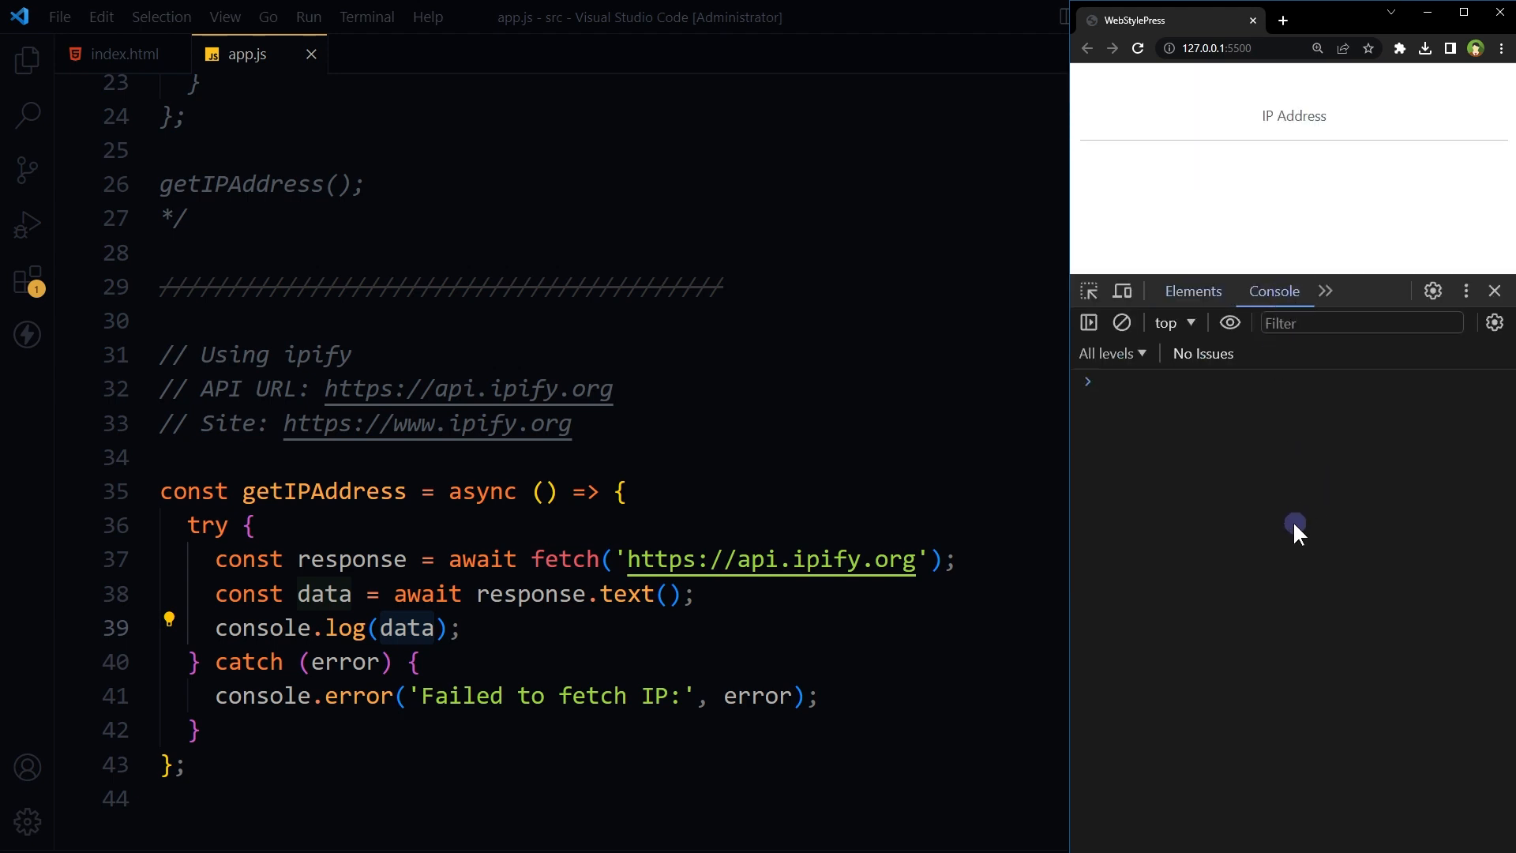
mouse_move(415, 491)
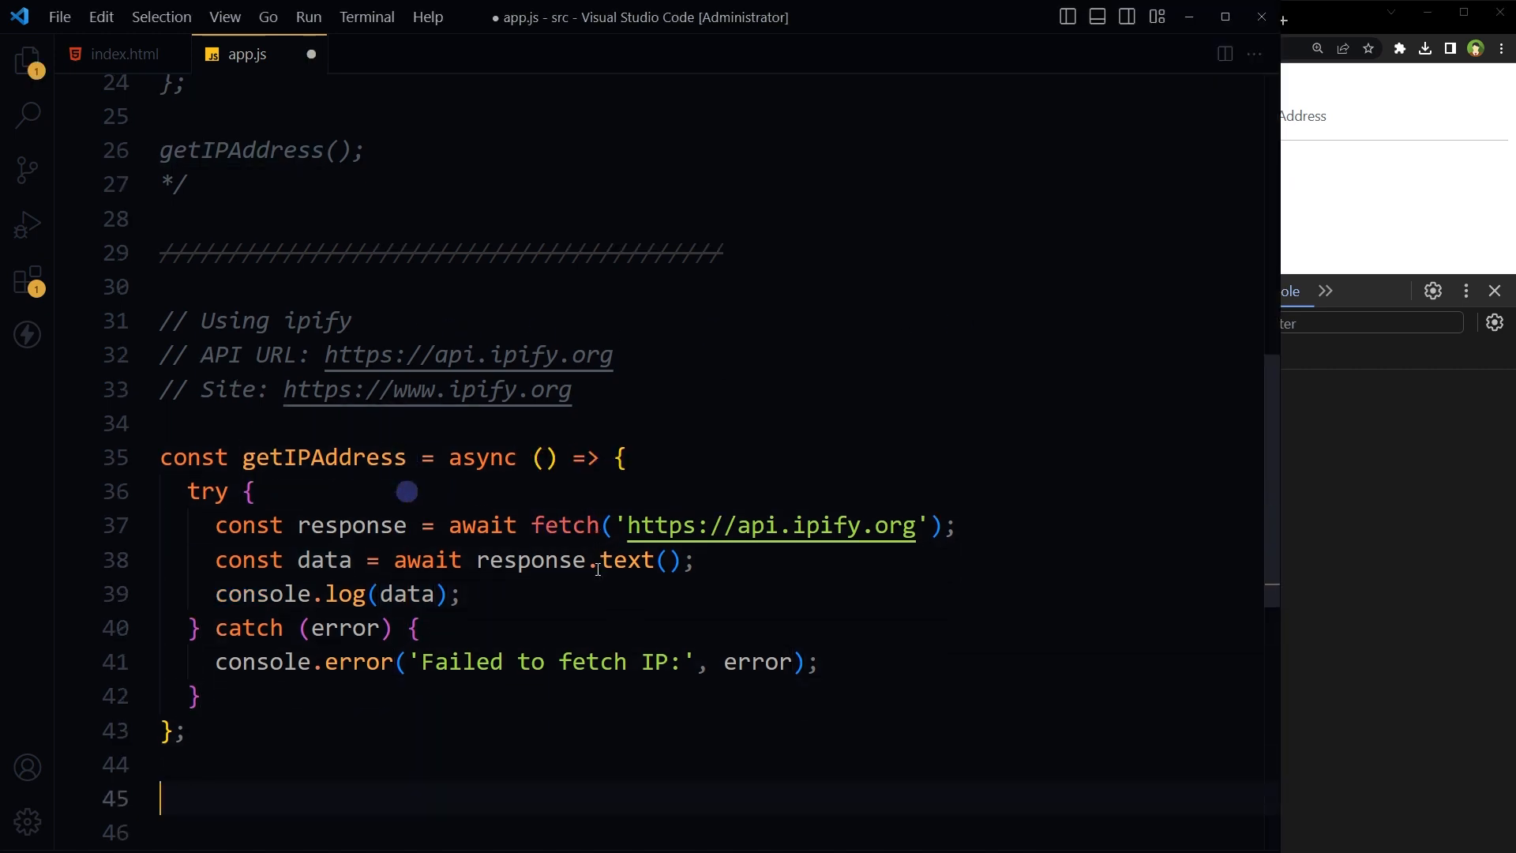
Step: Add a getIPAddress(); call below the function in app.js
text(getIPAddress();)
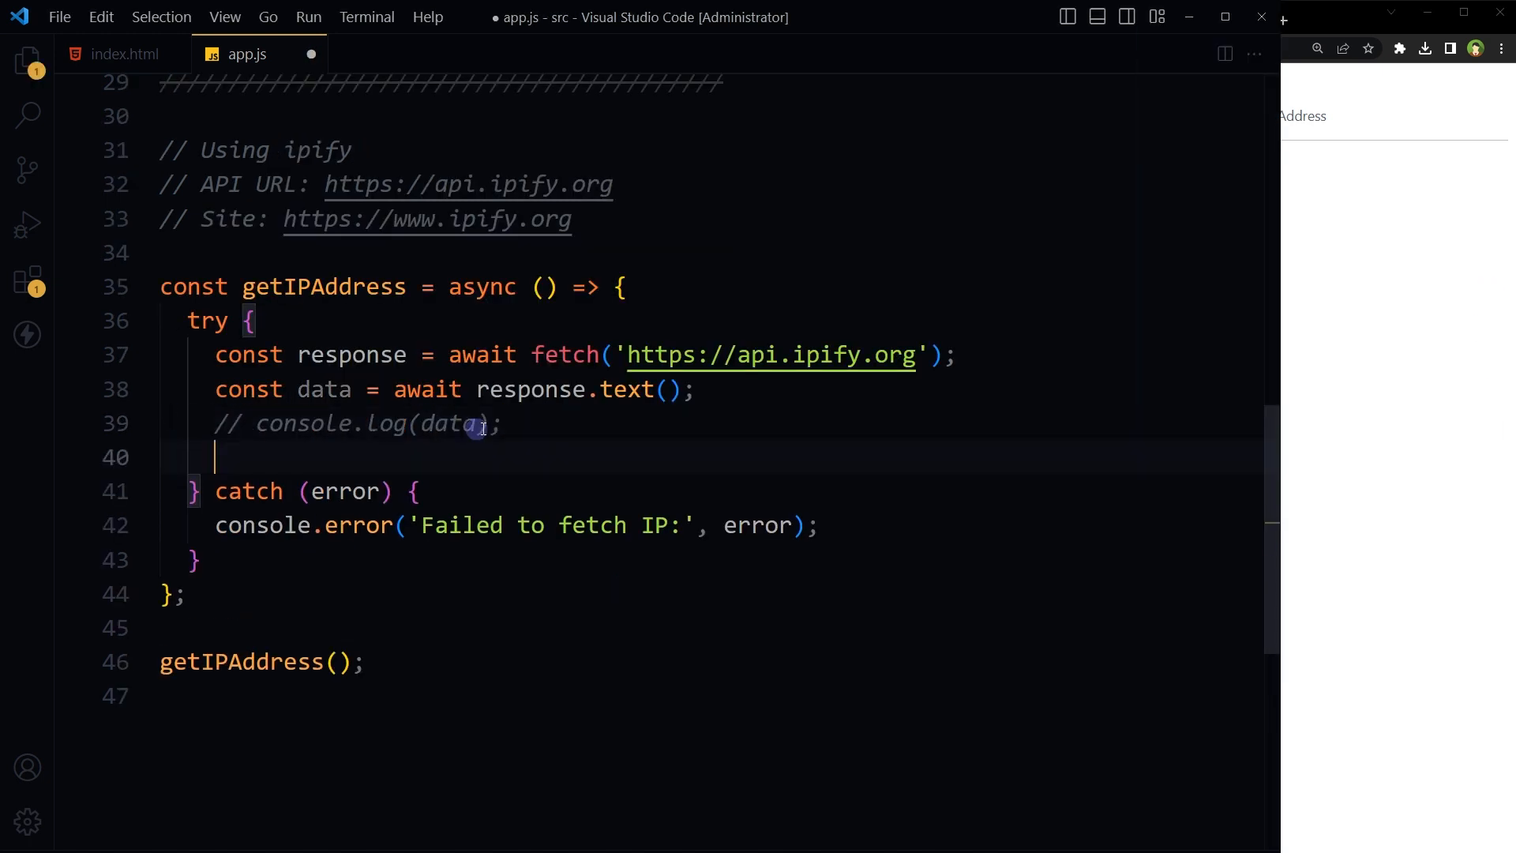
Step: Write the fetched IP into .result, add the ip2location .link anchor, and save app.js
text(document.querySelector('.result').textContent = data;)
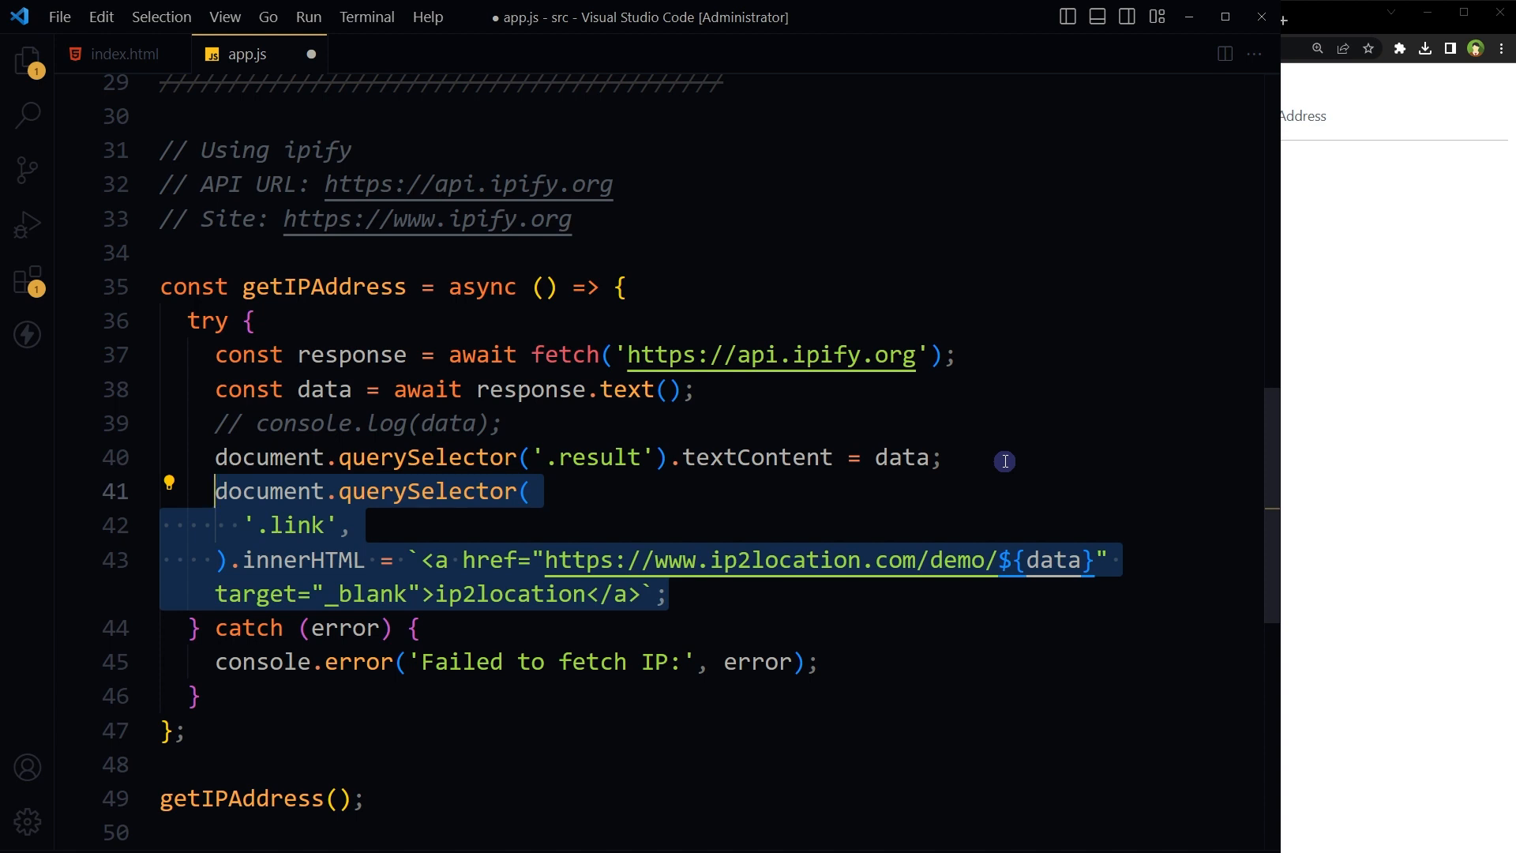
click(667, 595)
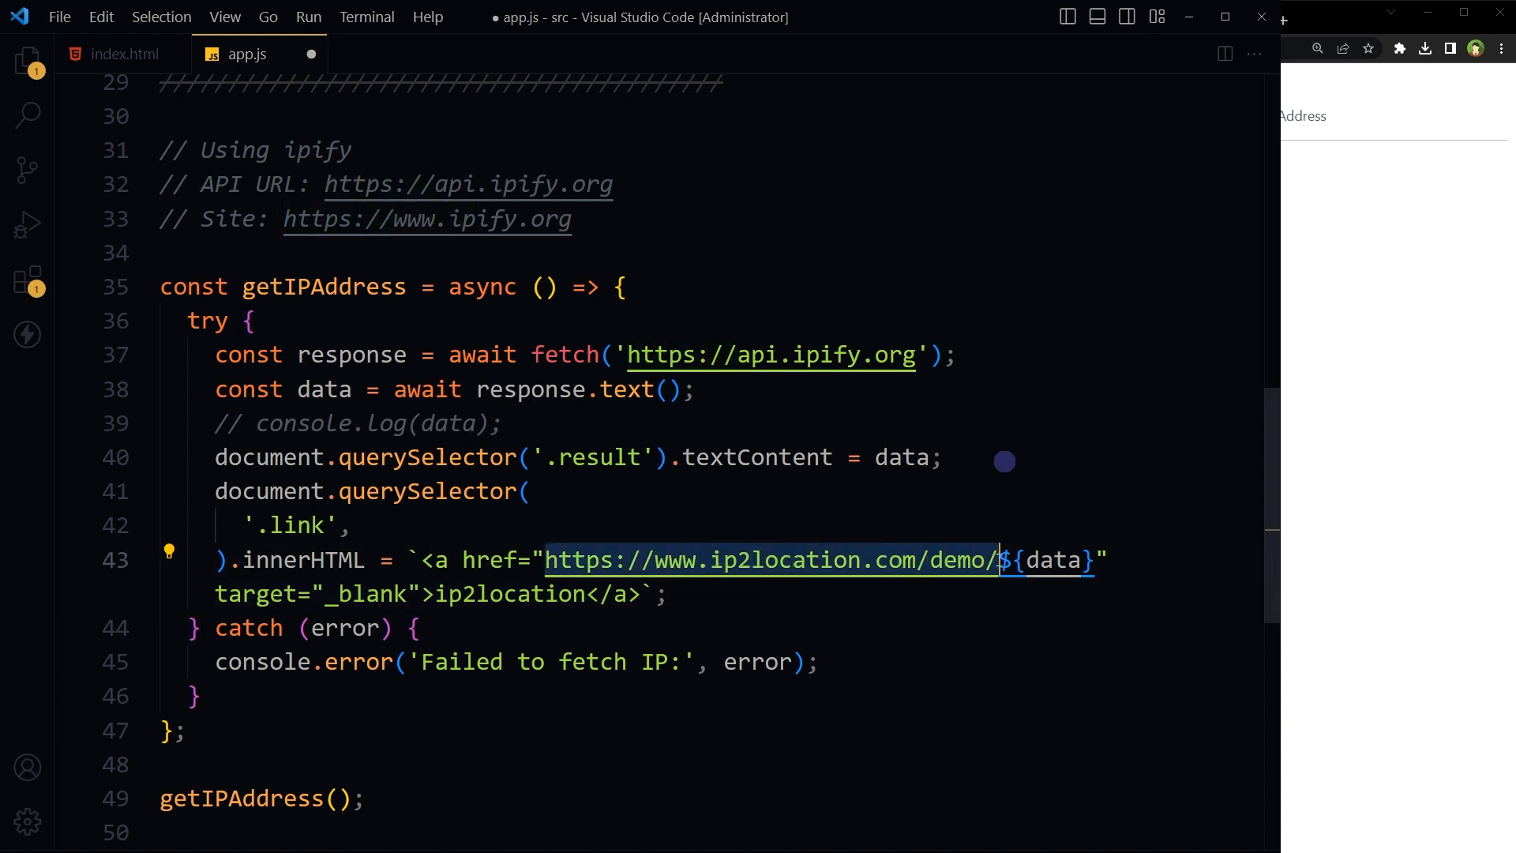
double_click(1056, 560)
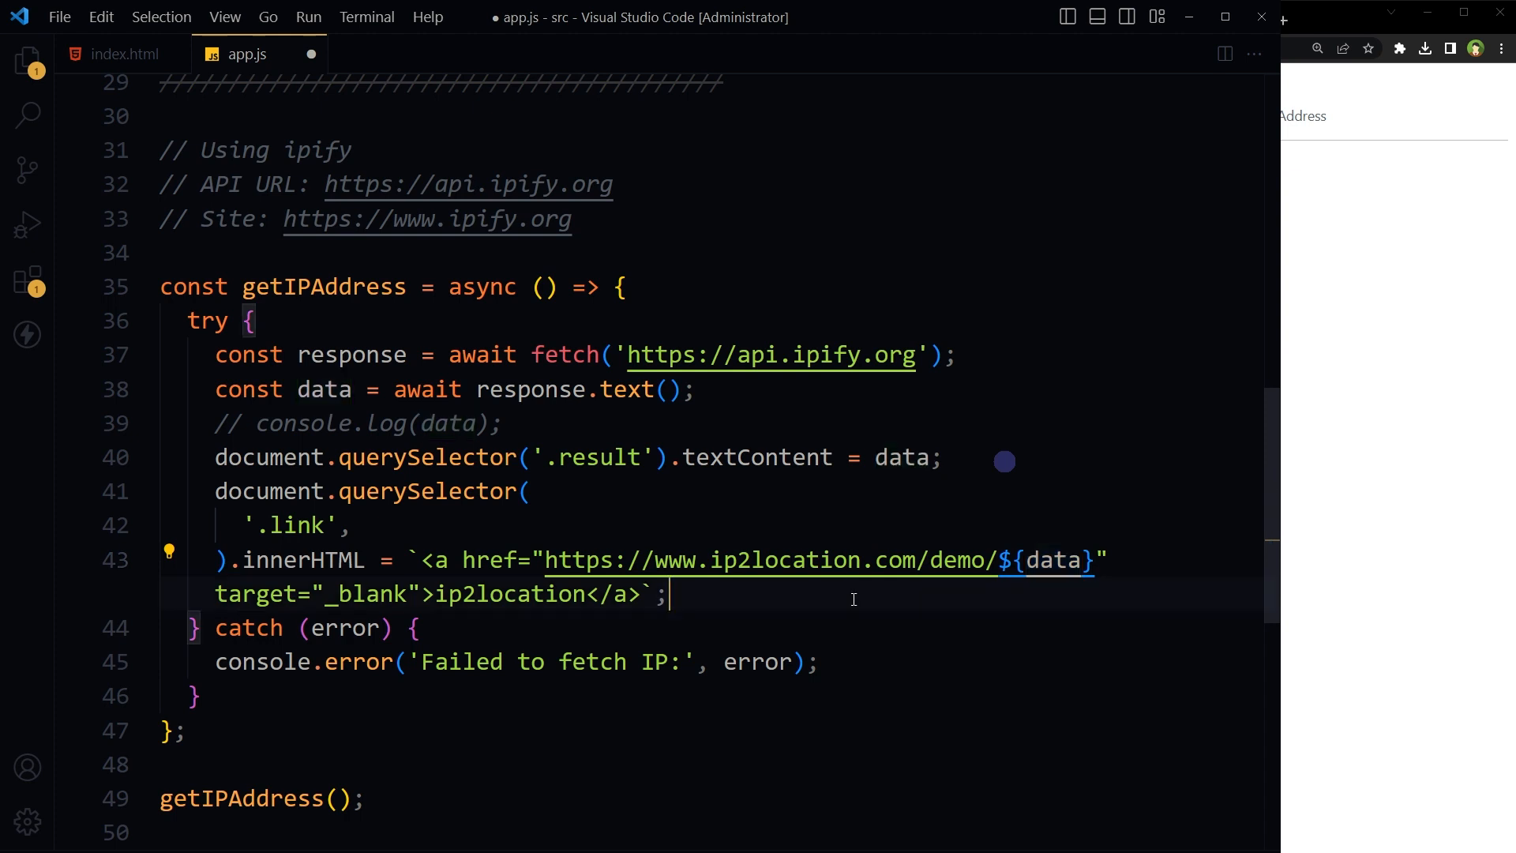
key(ctrl+s)
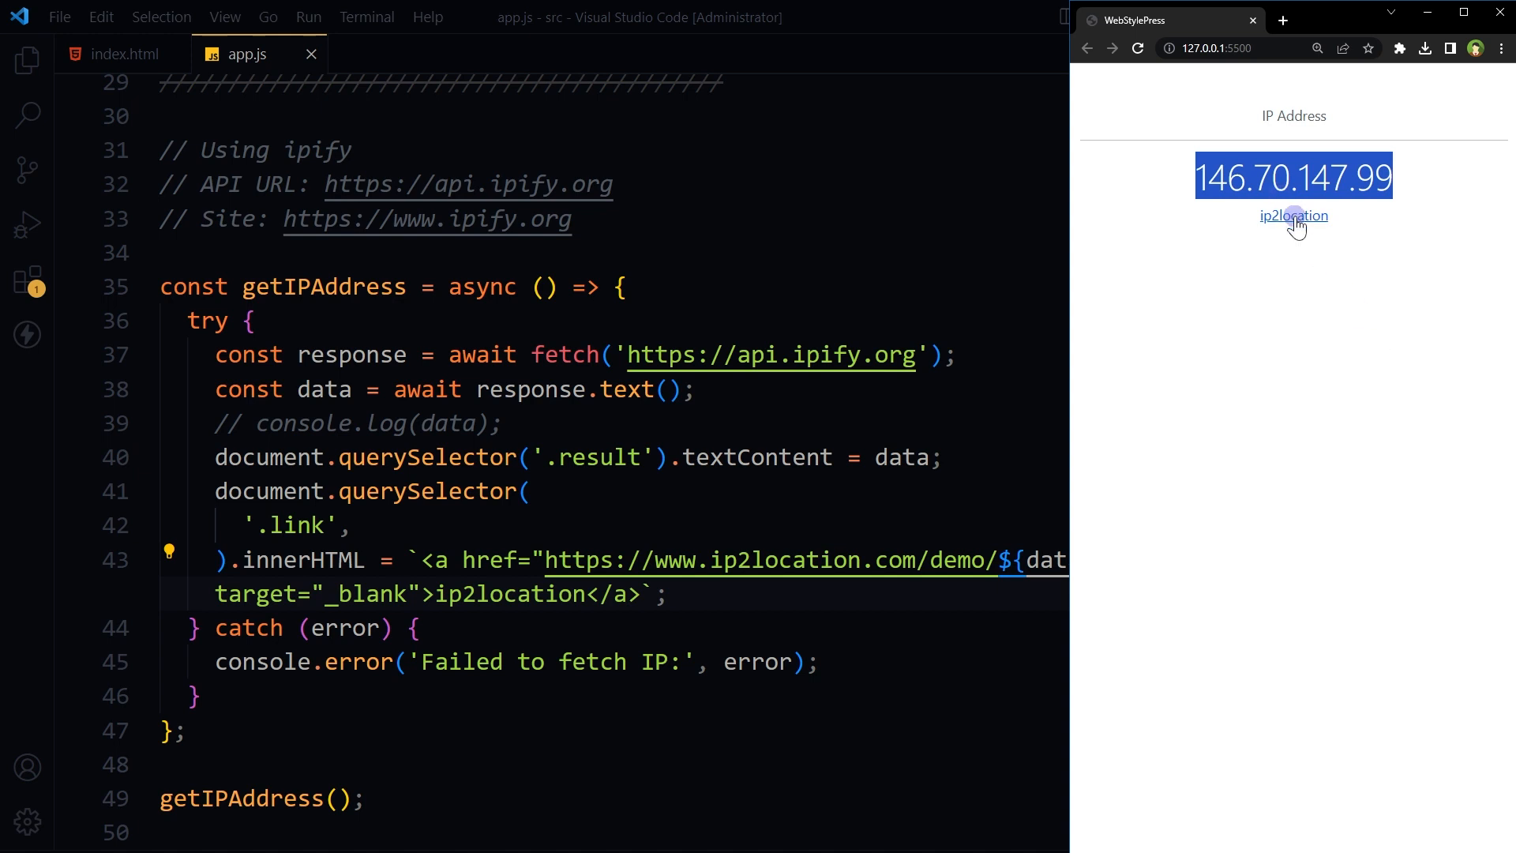
click(1294, 216)
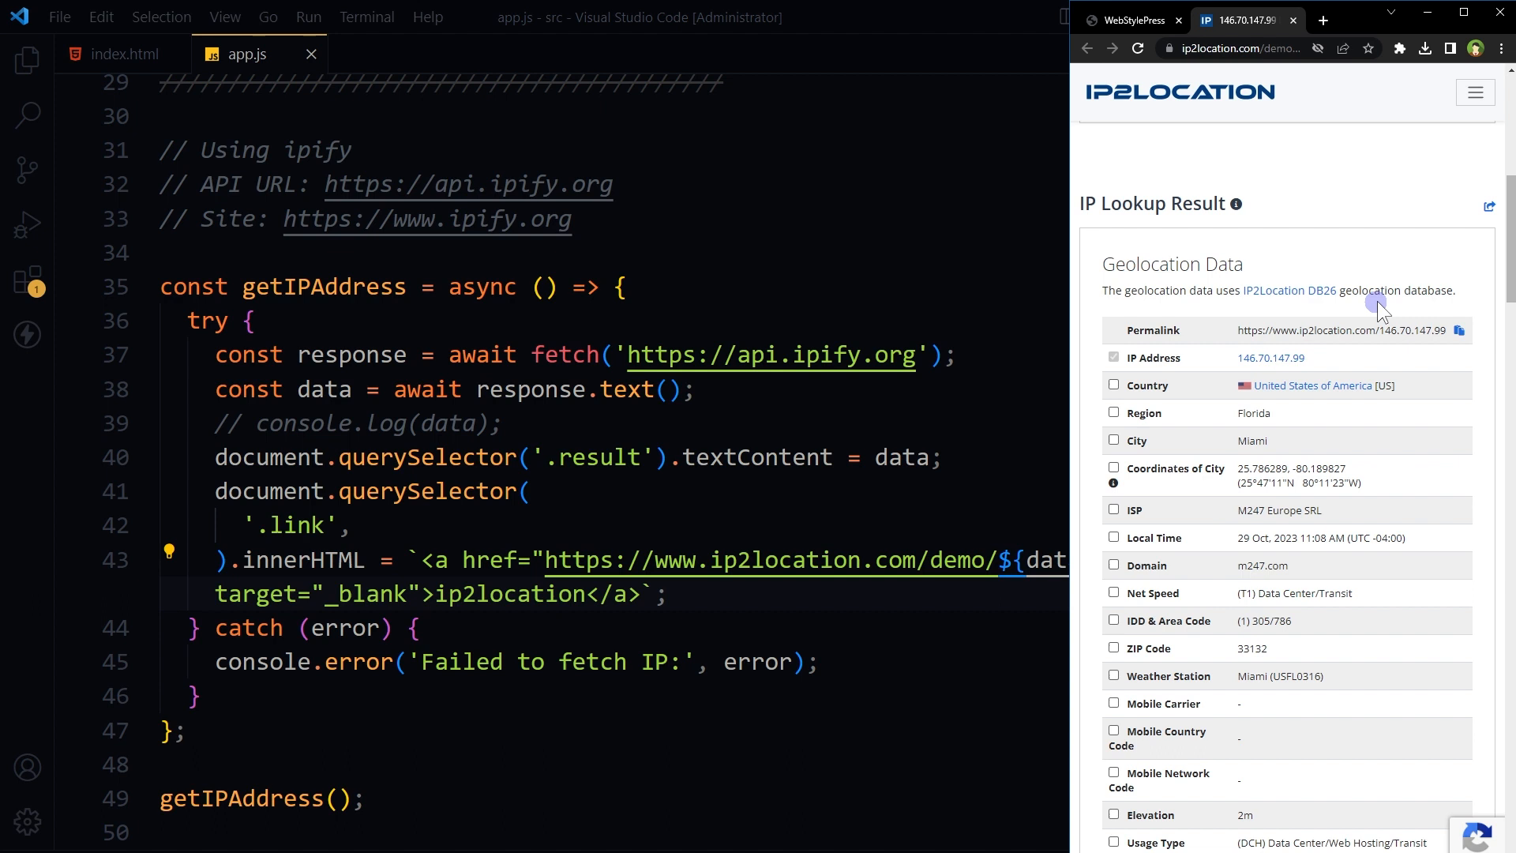
click(1137, 20)
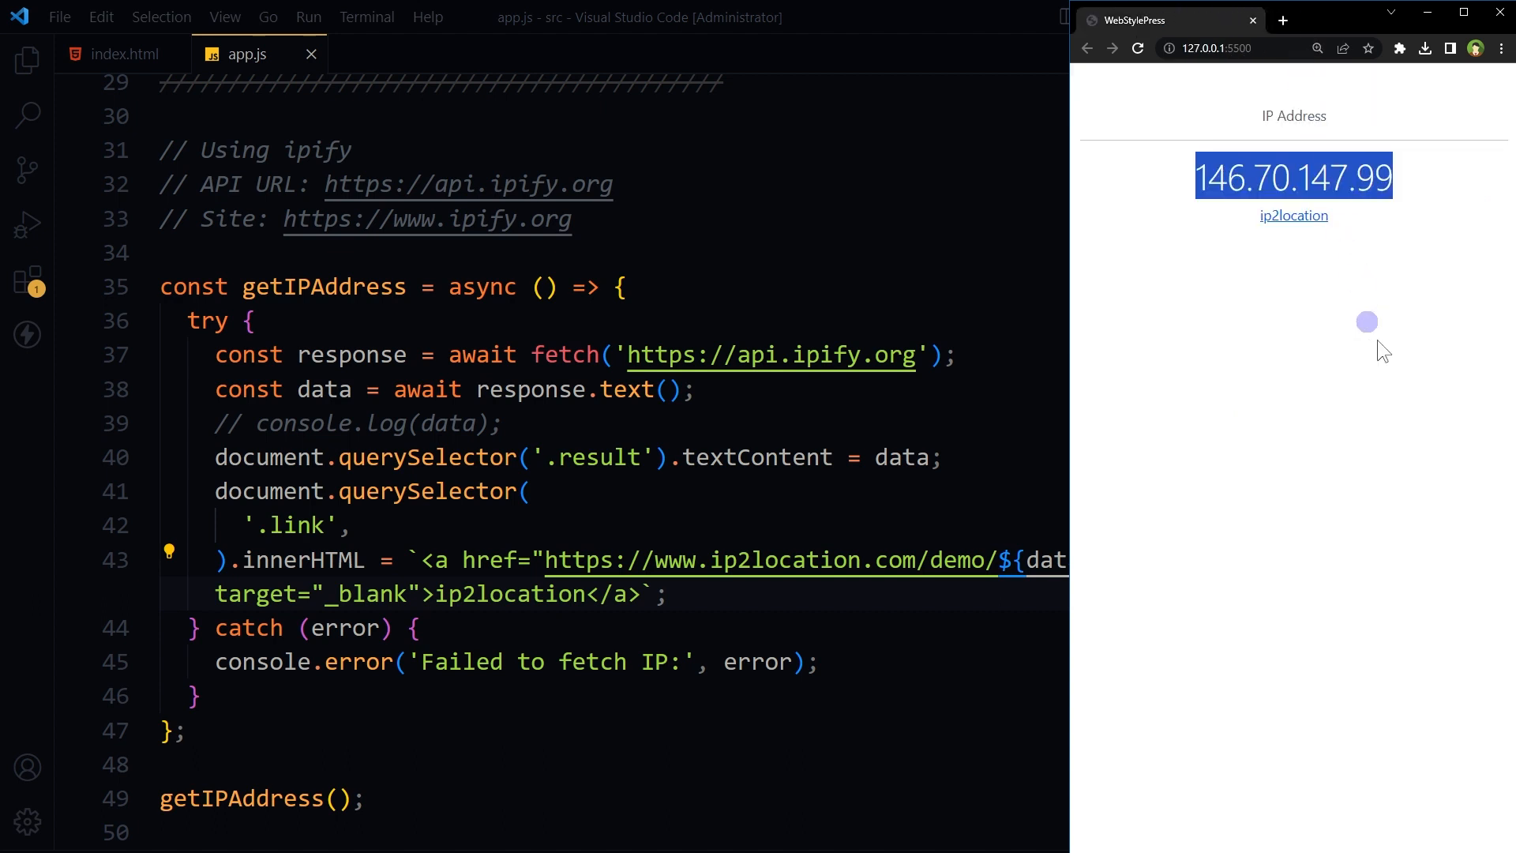